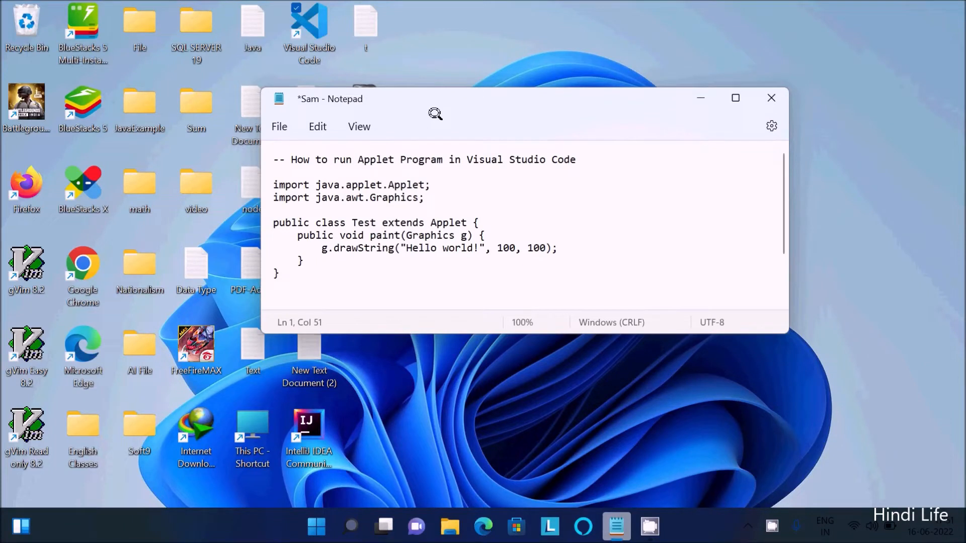
{"action": "mouse_move", "coordinate": [425, 155]}
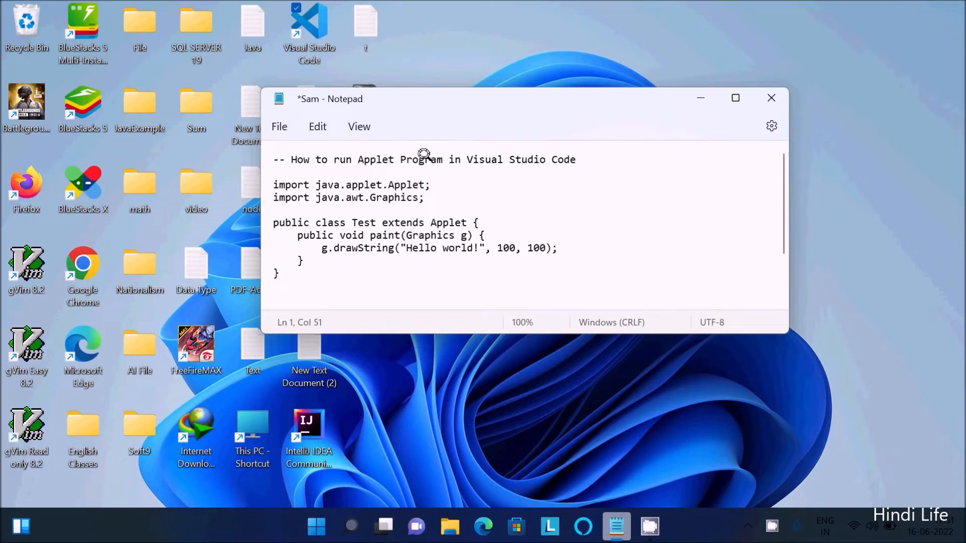
{"action": "mouse_move", "coordinate": [598, 157]}
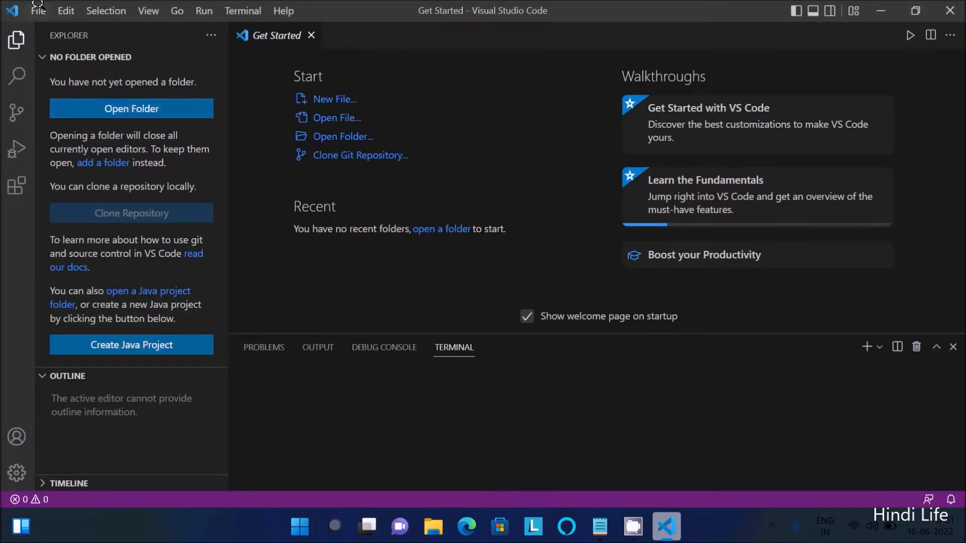
- Start a new blank text file and paste in the Test applet code with the HTML applet comment
{"action": "left_click", "coordinate": [38, 11]}
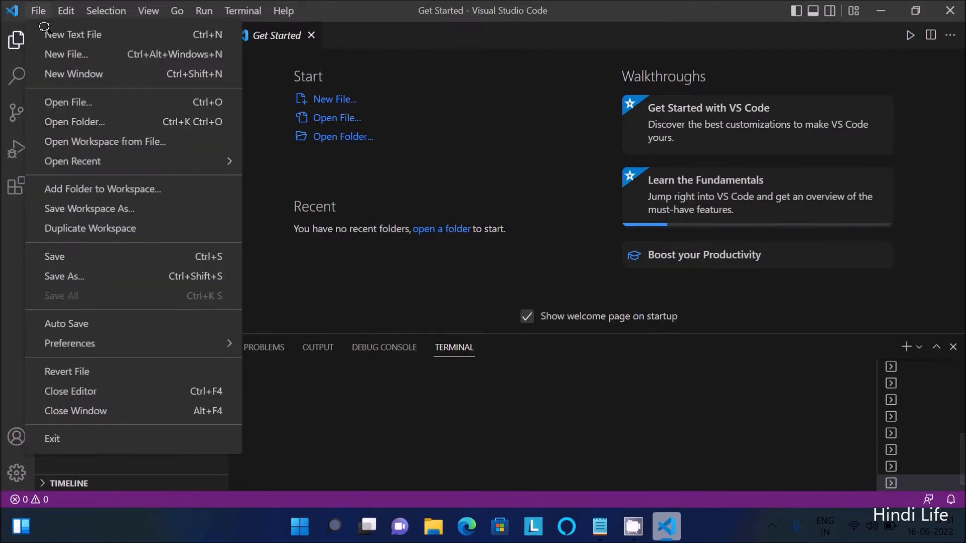
{"action": "left_click", "coordinate": [72, 34]}
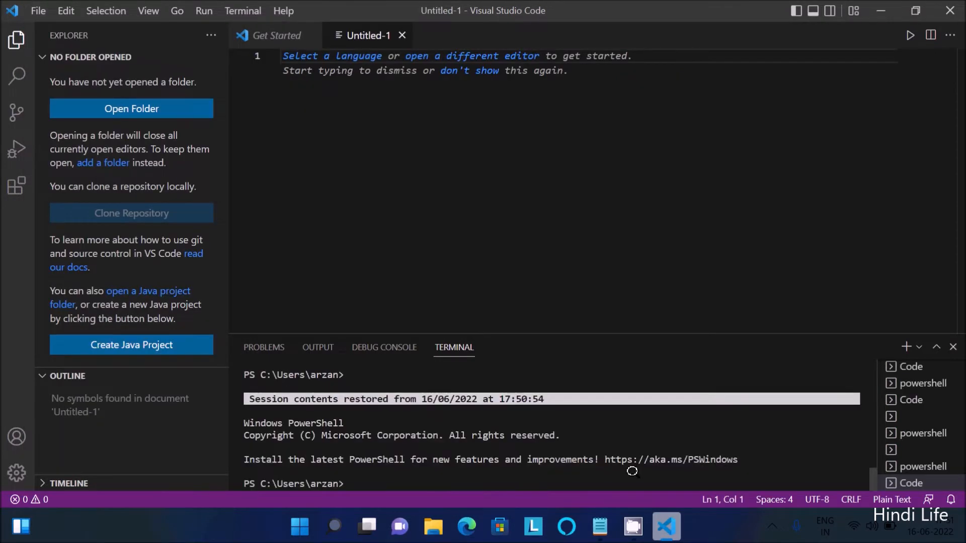
{"action": "left_click", "coordinate": [599, 527]}
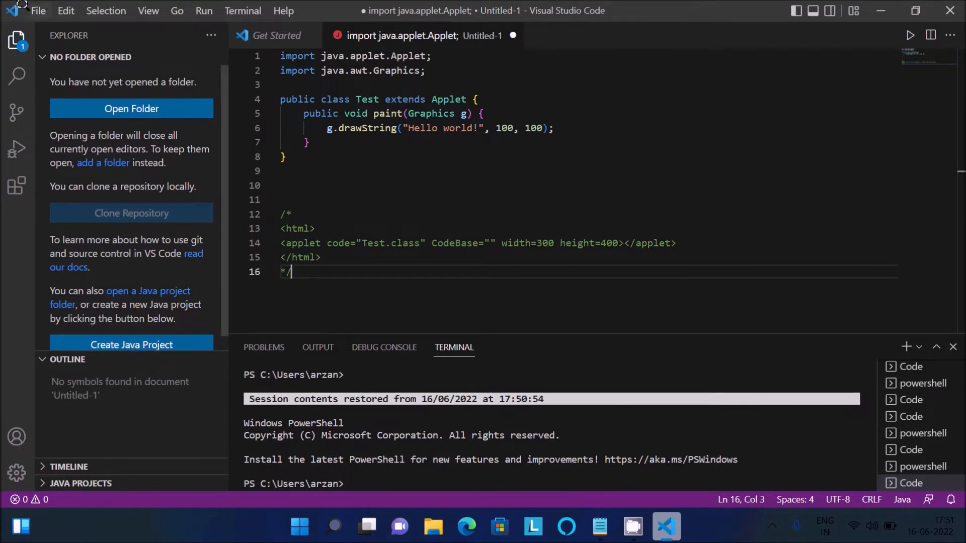
- Save the applet code as Test.java in the Desktop folder
{"action": "left_click", "coordinate": [39, 11]}
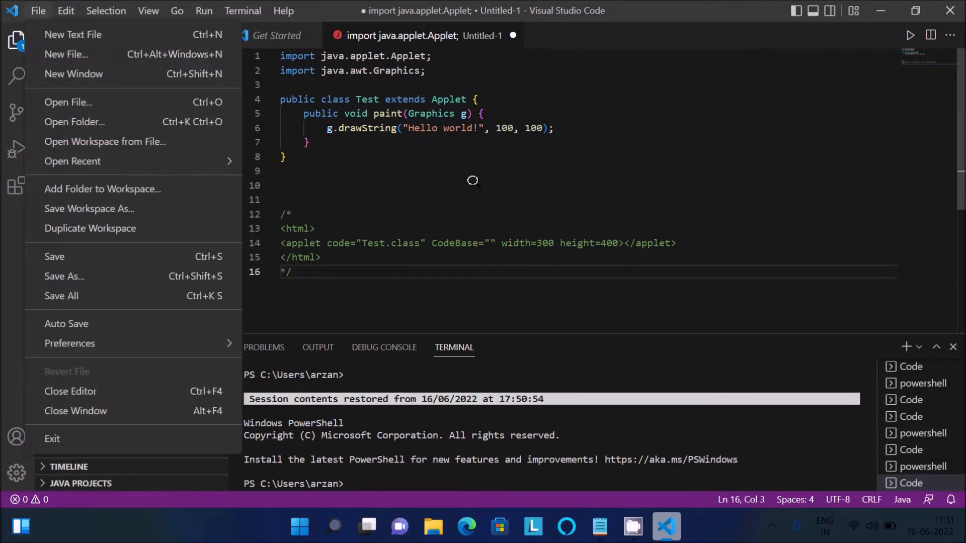
{"action": "left_click", "coordinate": [65, 276]}
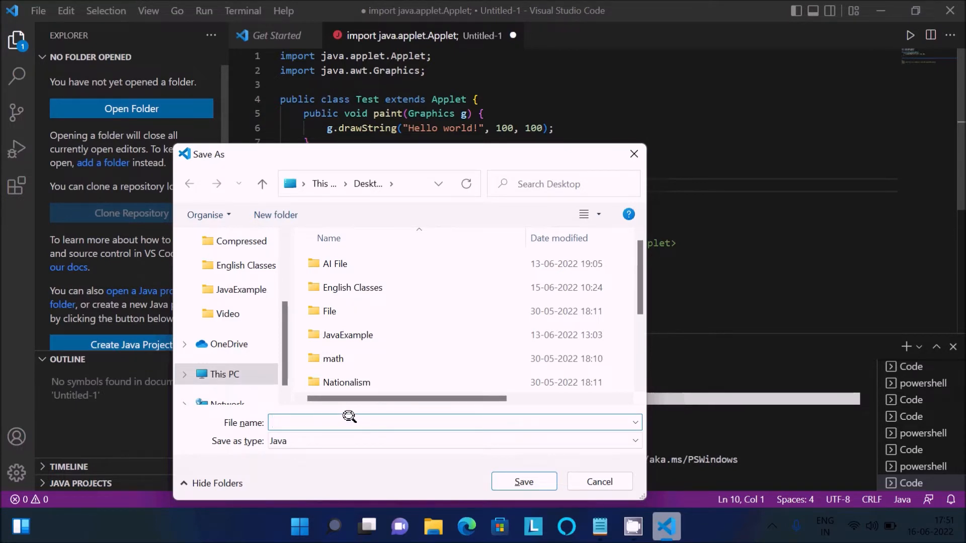
{"action": "type", "text": "Test."}
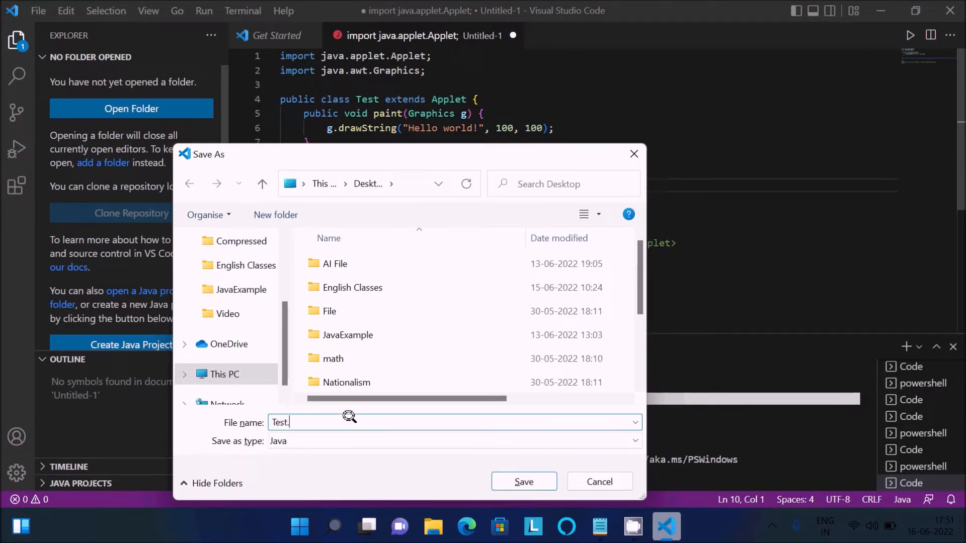
{"action": "type", "text": "java"}
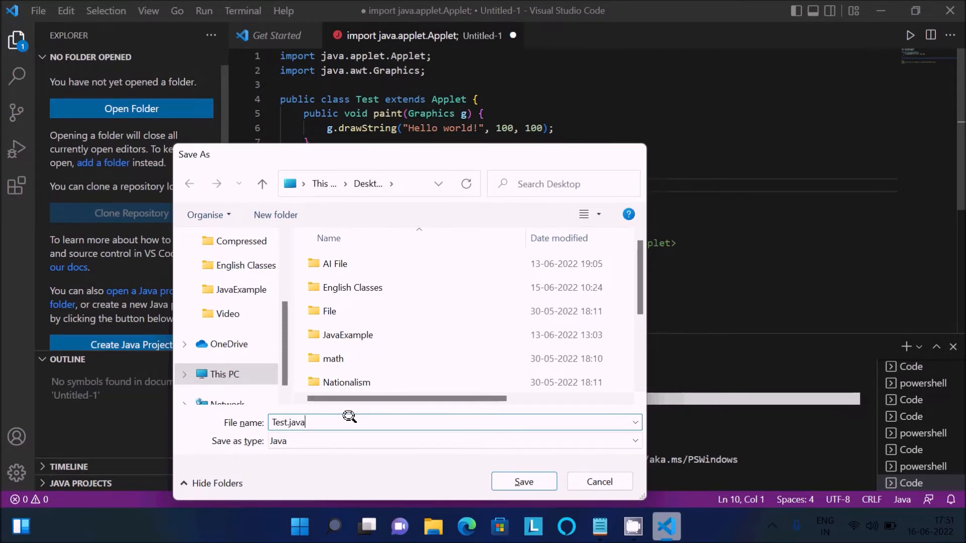
{"action": "left_click", "coordinate": [524, 481]}
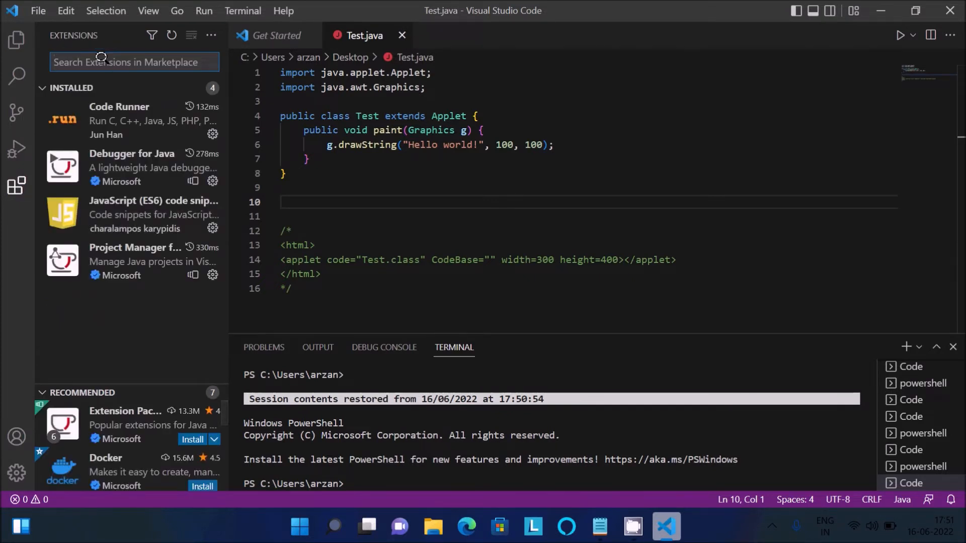
- Search the Extensions marketplace for 'java' and view the Extension Pack for Java details
{"action": "type", "text": "java"}
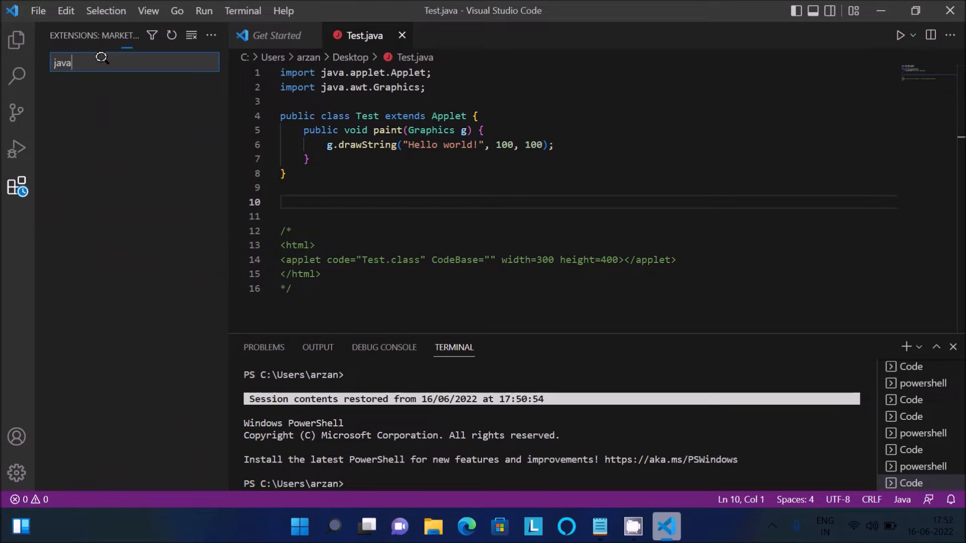
{"action": "type", "text": "java"}
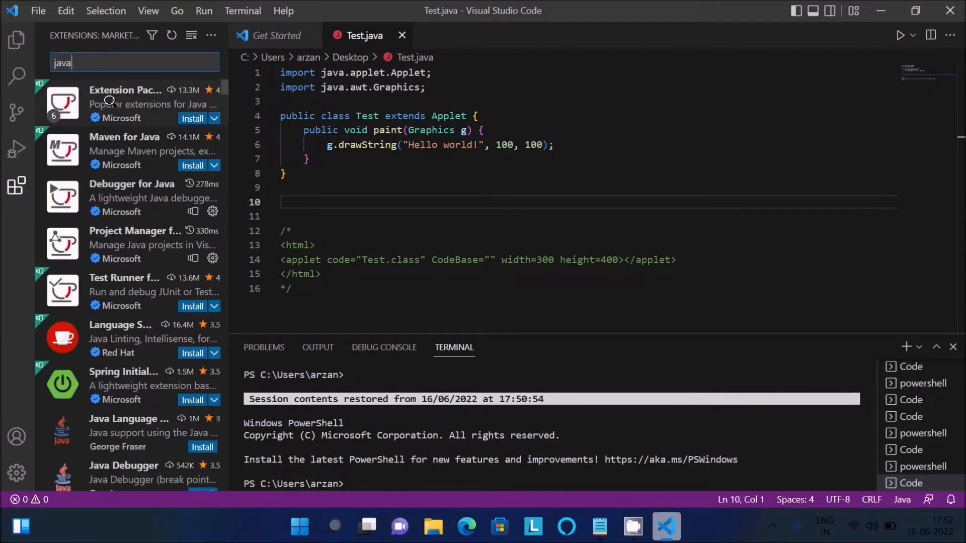
{"action": "left_click", "coordinate": [125, 103]}
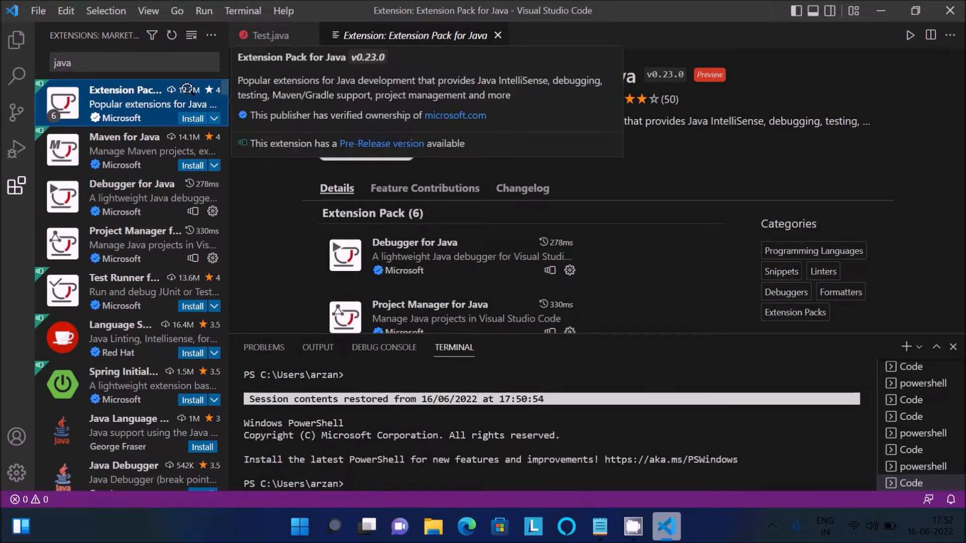
{"action": "left_click", "coordinate": [192, 119]}
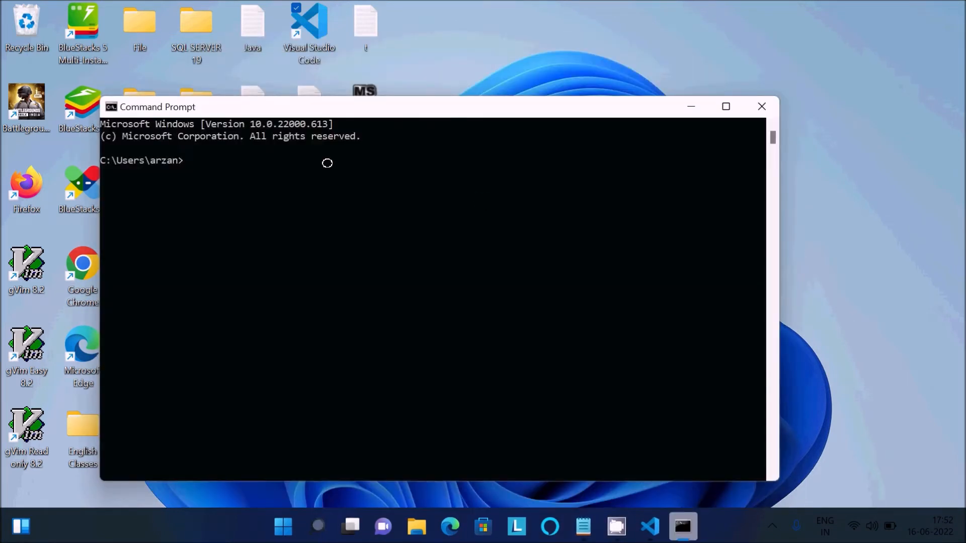
- Run java -version in Command Prompt, reporting version 1.8.0_211
{"action": "type", "text": "java -"}
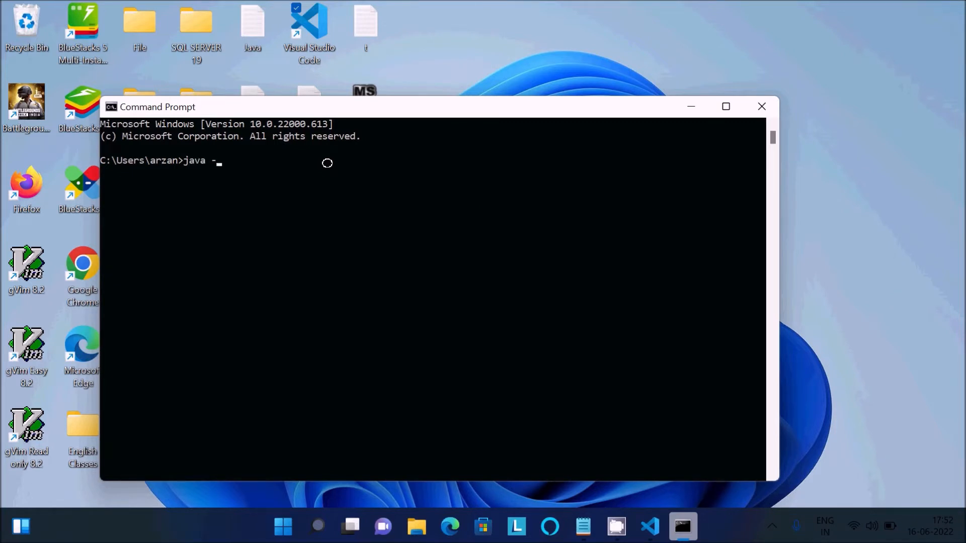
{"action": "type", "text": "version"}
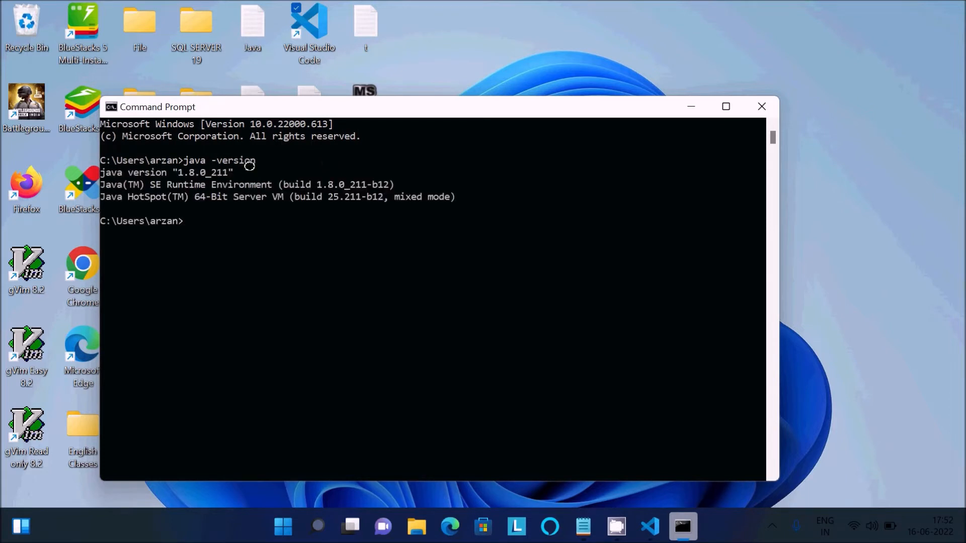
{"action": "mouse_move", "coordinate": [156, 172]}
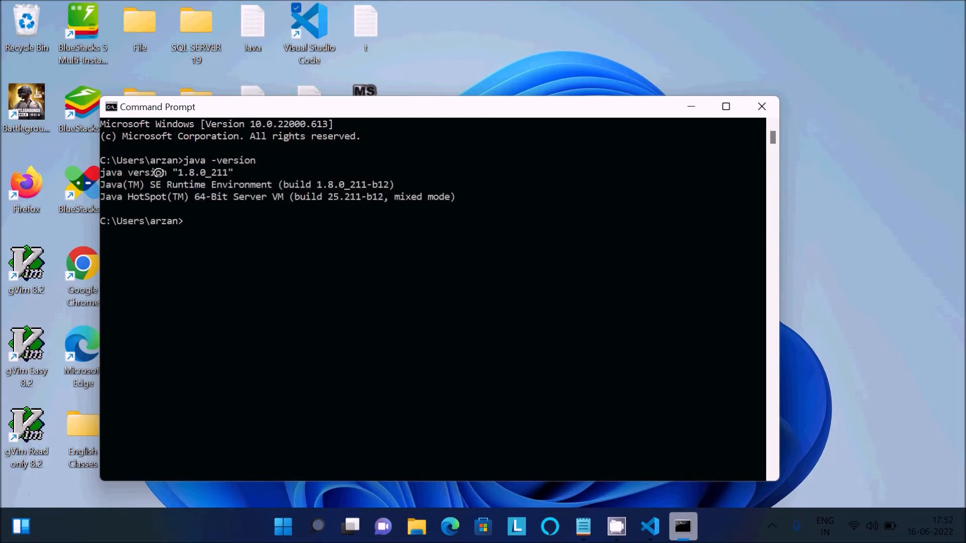
{"action": "mouse_move", "coordinate": [529, 175]}
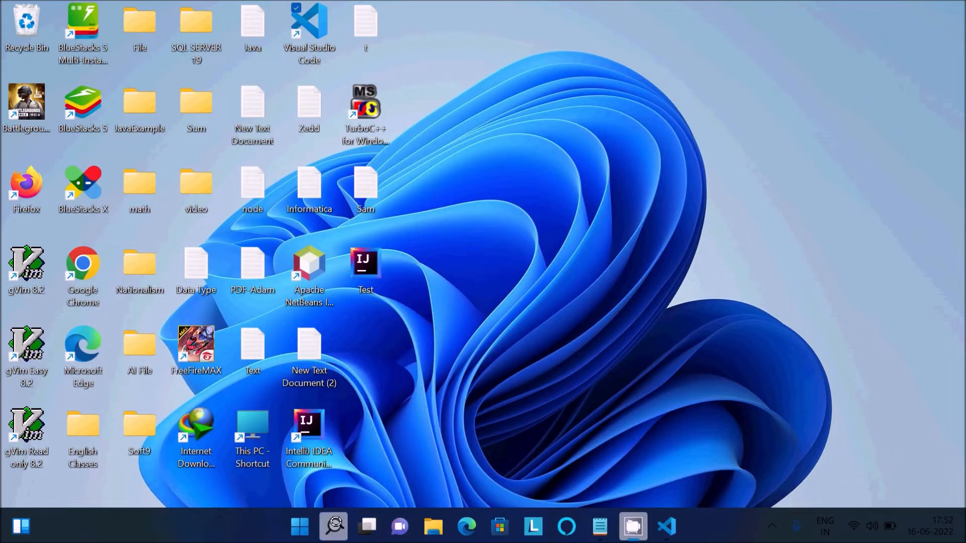
- Reach the system Path variable via Windows search and confirm it lists the JDK bin folder
{"action": "left_click", "coordinate": [333, 527]}
{"action": "type", "text": "edit"}
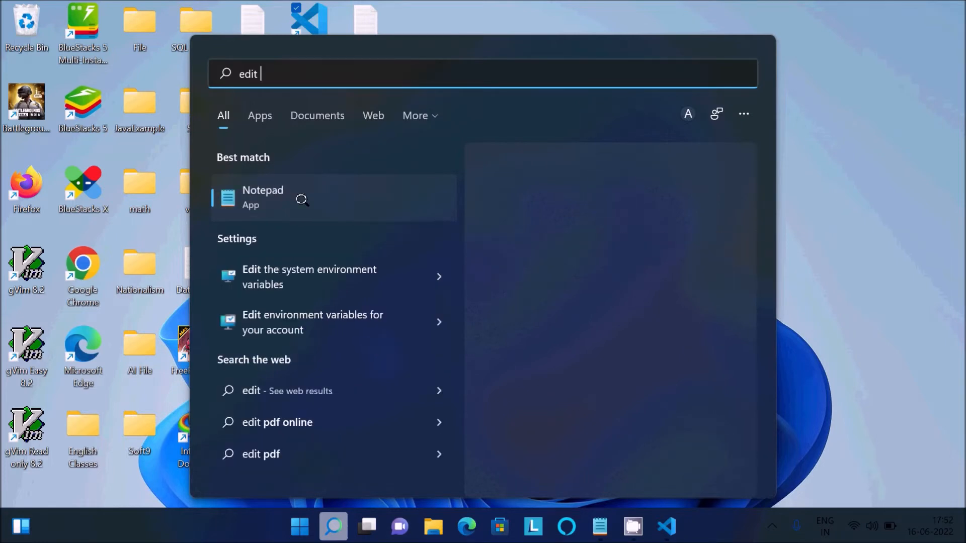
{"action": "type", "text": "sy"}
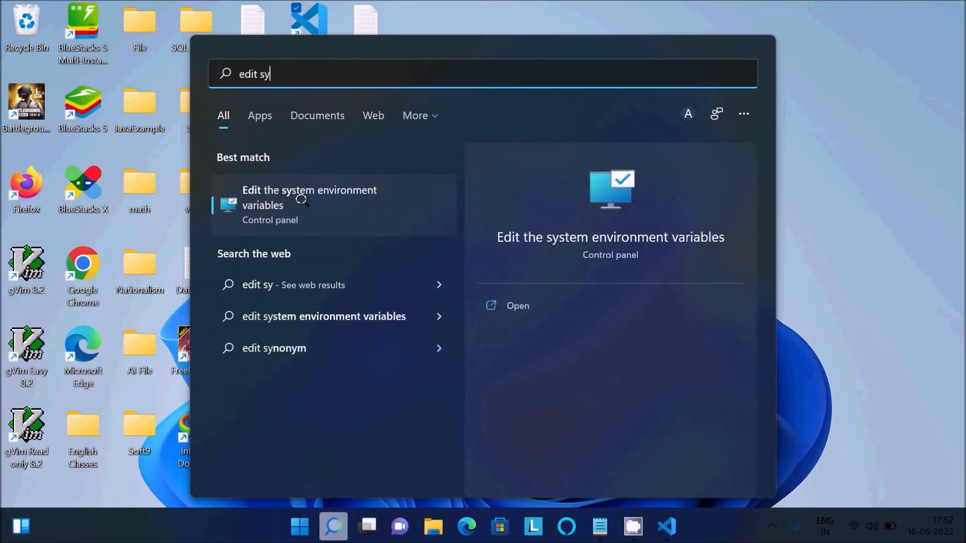
{"action": "left_click", "coordinate": [309, 204]}
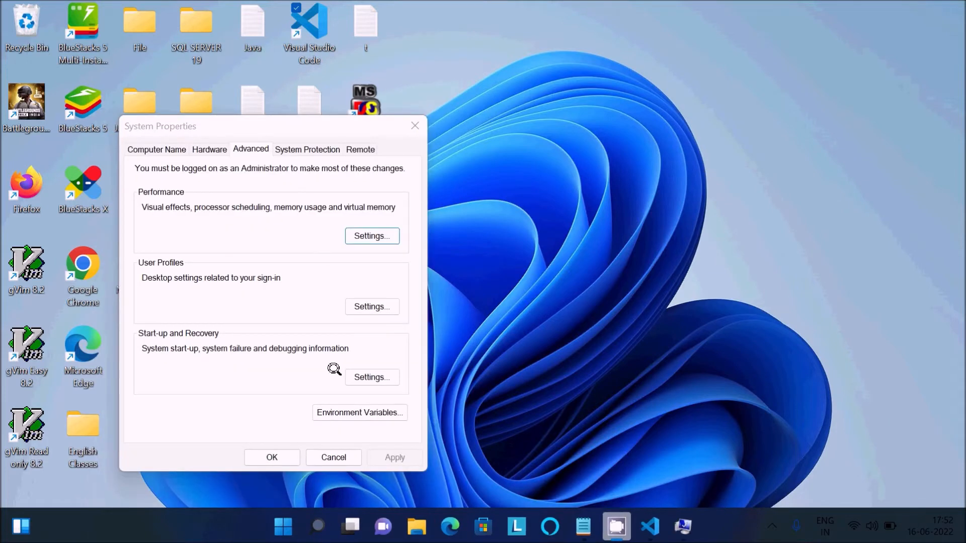
{"action": "left_click", "coordinate": [360, 413]}
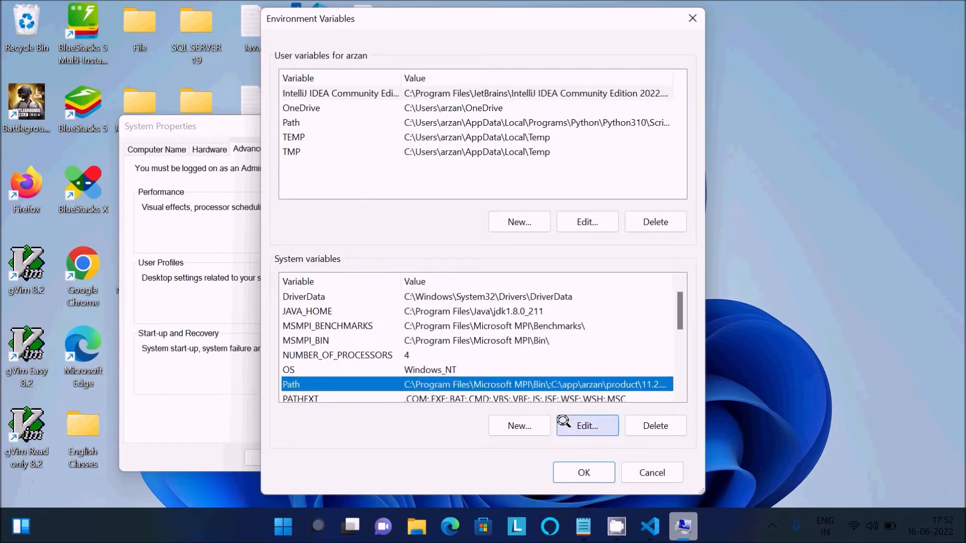
{"action": "left_click", "coordinate": [588, 426]}
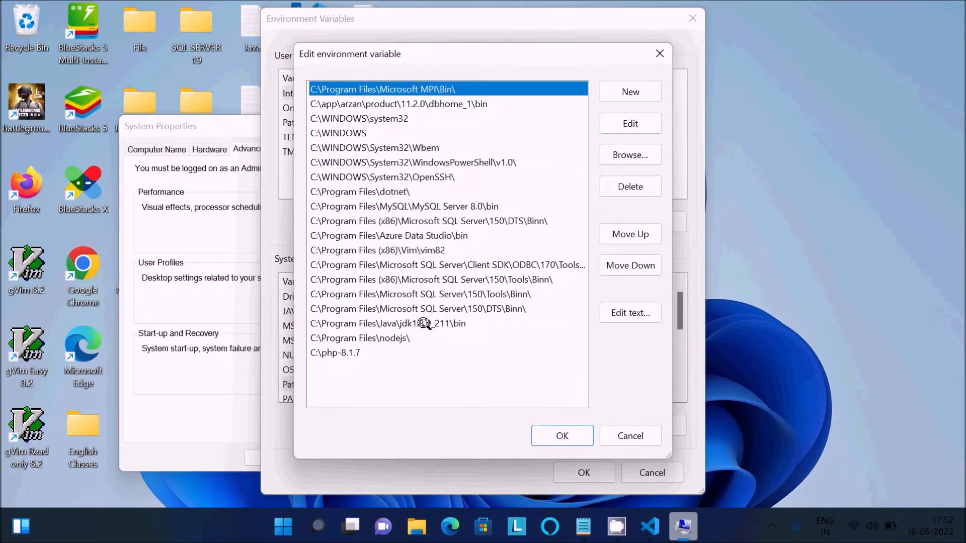
{"action": "mouse_move", "coordinate": [463, 324]}
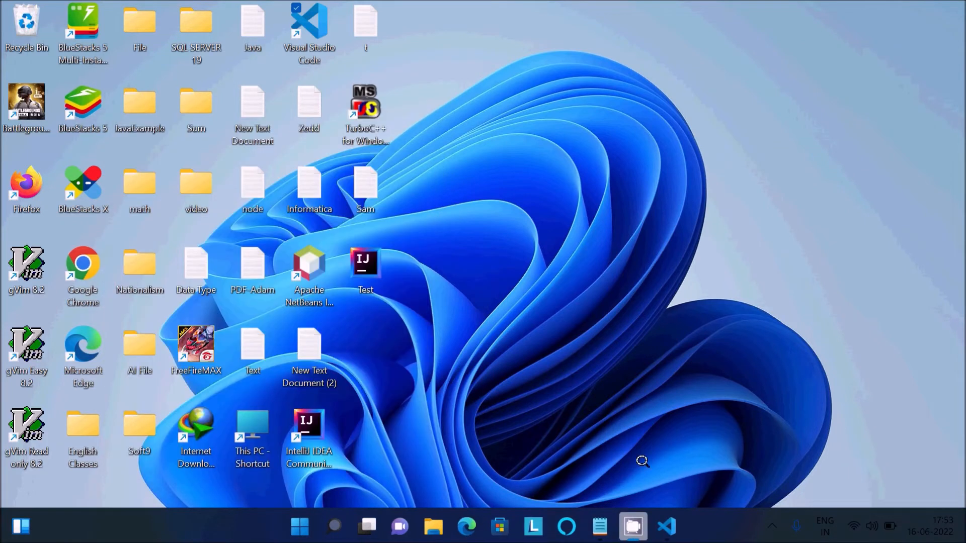
- Return to Test.java in VS Code and start a fresh PowerShell terminal
{"action": "left_click", "coordinate": [665, 527]}
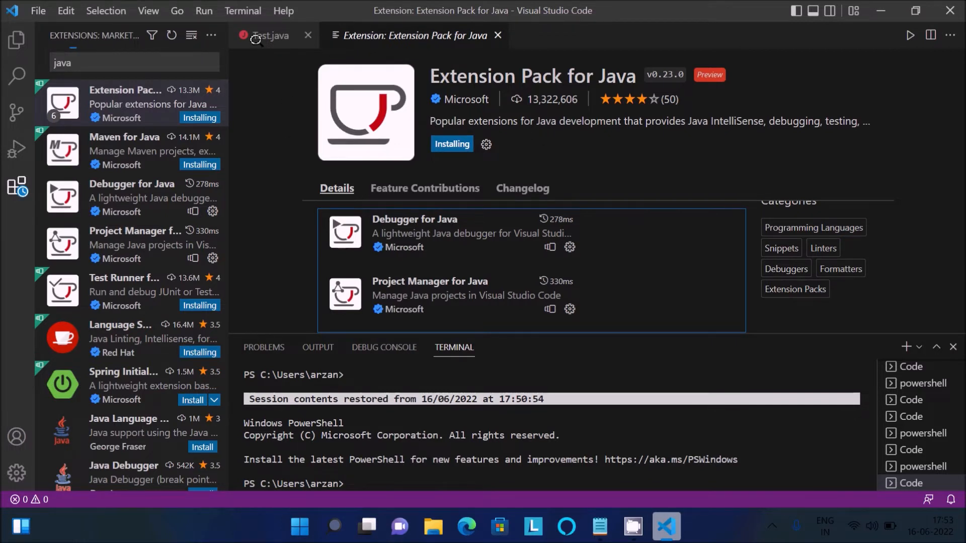
{"action": "left_click", "coordinate": [271, 34]}
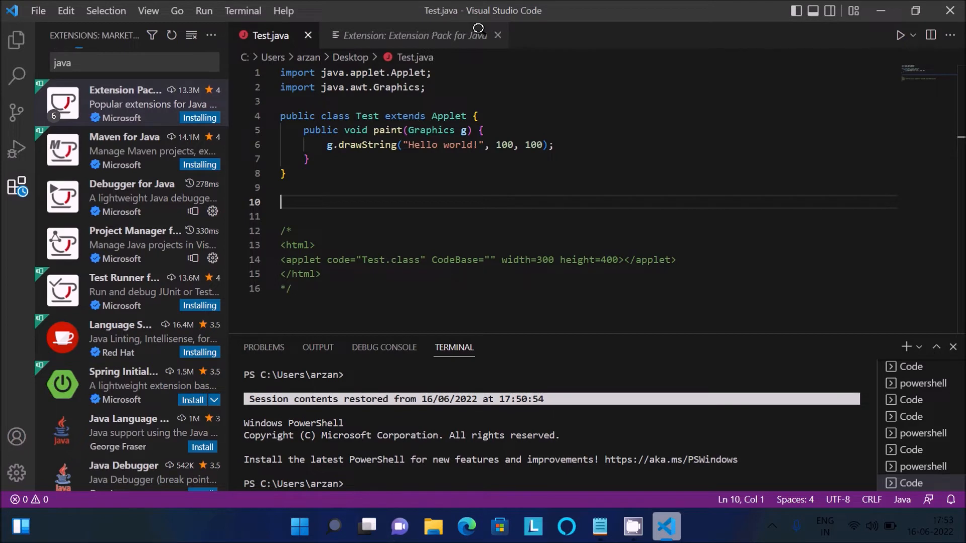
{"action": "left_click", "coordinate": [498, 34]}
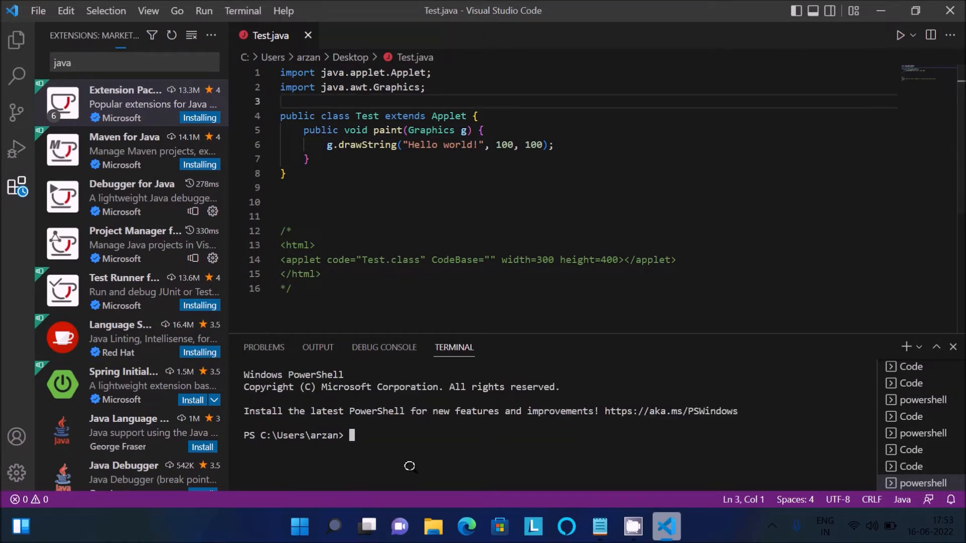
- Enter the javac Test.java compile command in the new terminal
{"action": "type", "text": "java"}
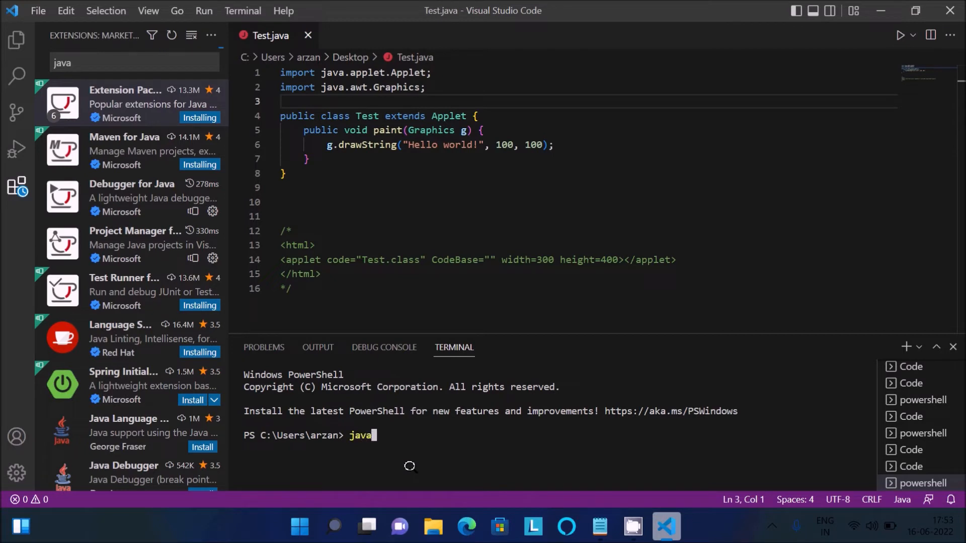
{"action": "type", "text": "c"}
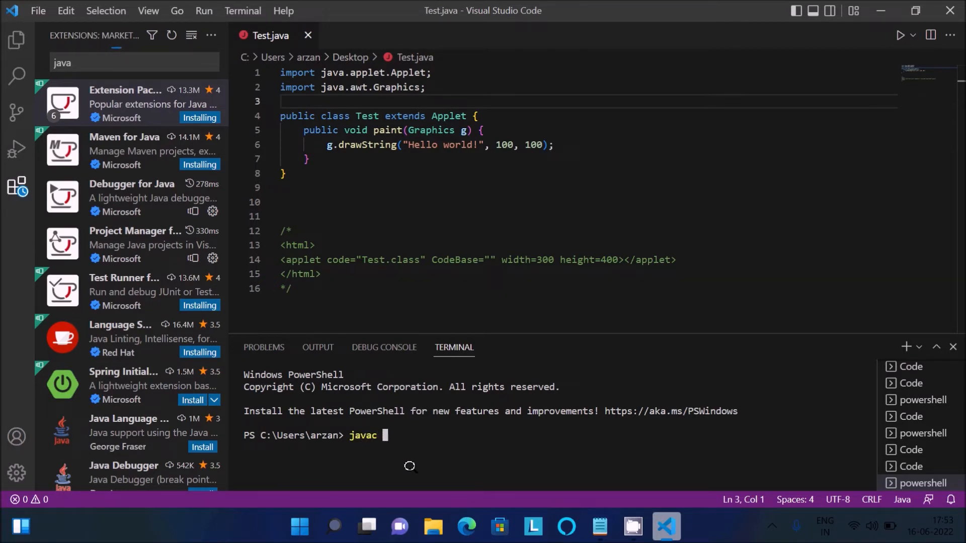
{"action": "type", "text": "Te"}
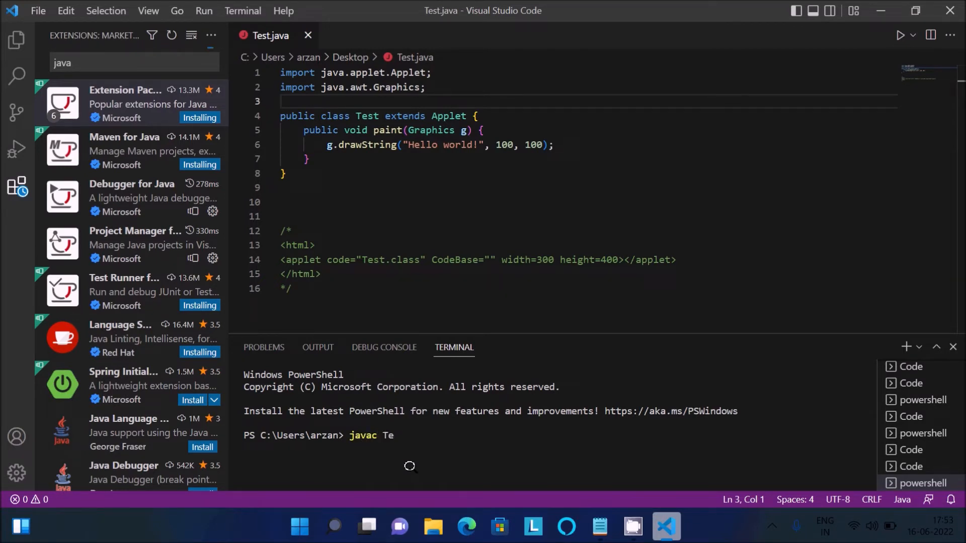
{"action": "type", "text": "st.jav"}
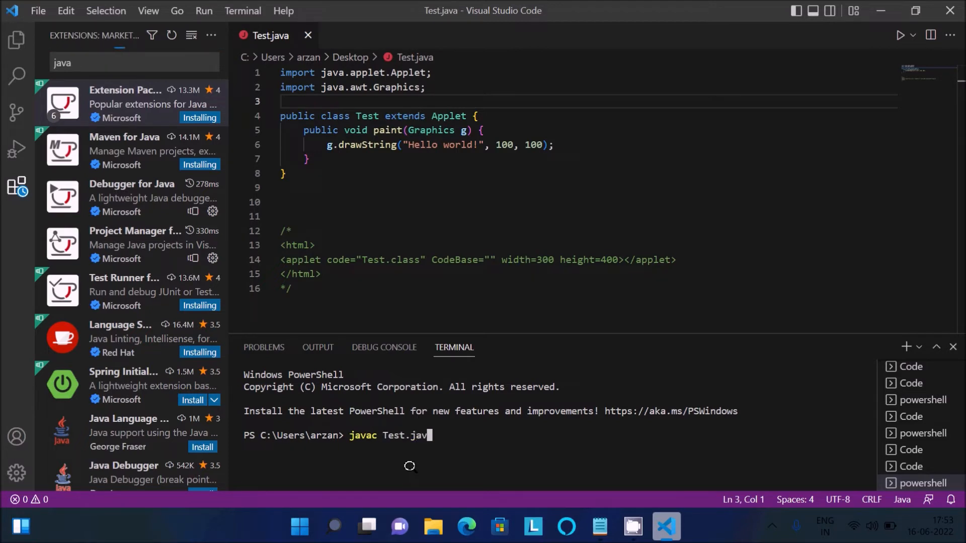
{"action": "type", "text": "a"}
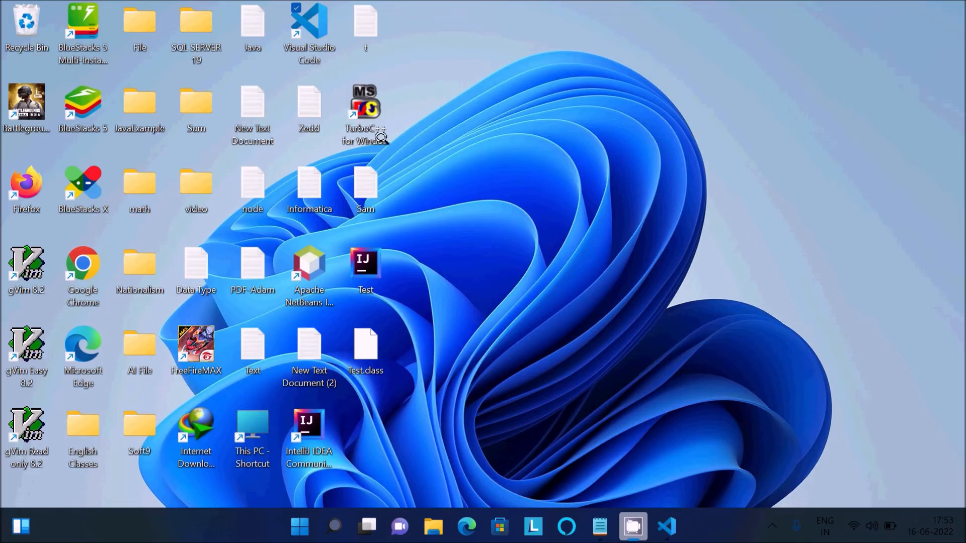
{"action": "mouse_move", "coordinate": [409, 149]}
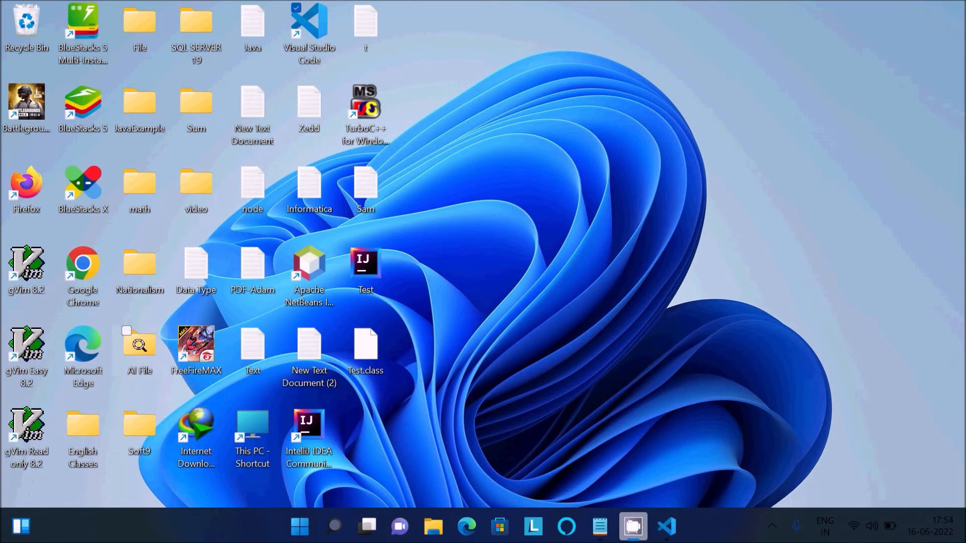
- View the AI File folder's contents from the desktop in File Explorer
{"action": "double_click", "coordinate": [139, 344]}
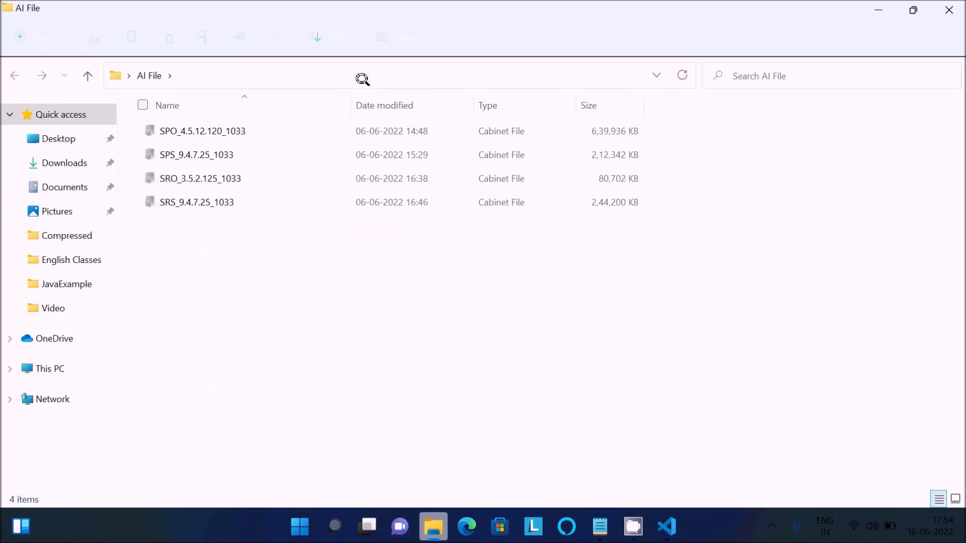
{"action": "right_click", "coordinate": [182, 77]}
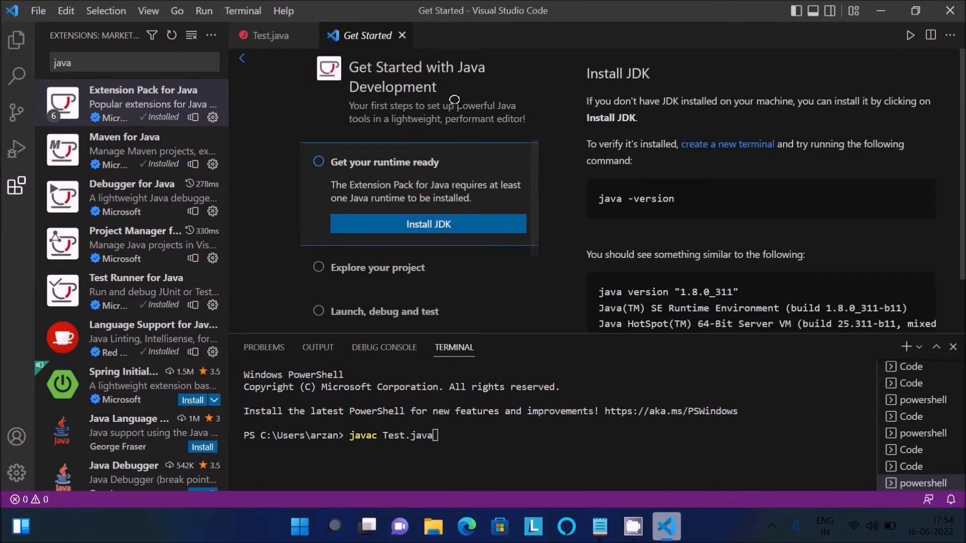
- Close the Java Get Started page and point the terminal at C:\Users\arzan\Desktop\AI File
{"action": "left_click", "coordinate": [268, 36]}
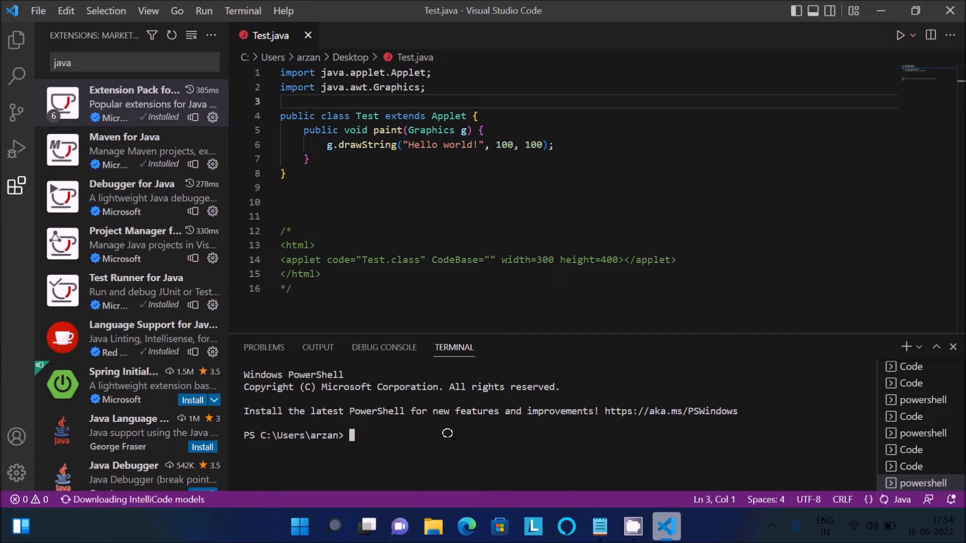
{"action": "type", "text": "cd C:\\Users\\arzan\\Desktop\\AI File"}
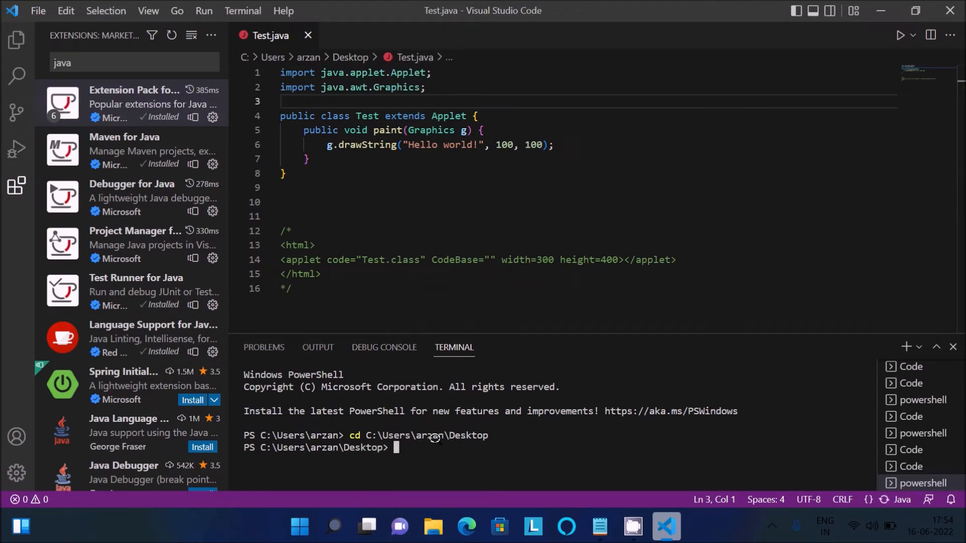
- Compile Test.java with javac in the Desktop folder
{"action": "type", "text": "ja"}
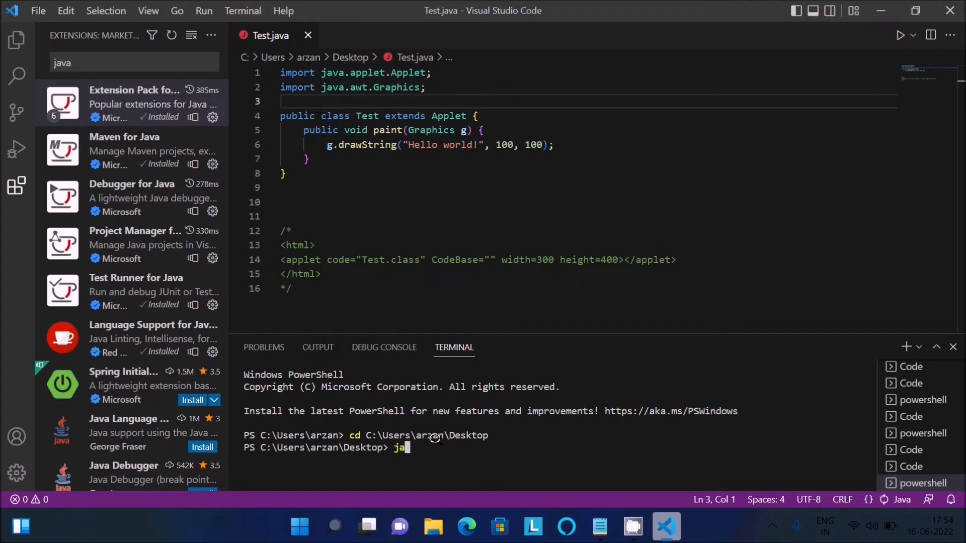
{"action": "type", "text": "vac"}
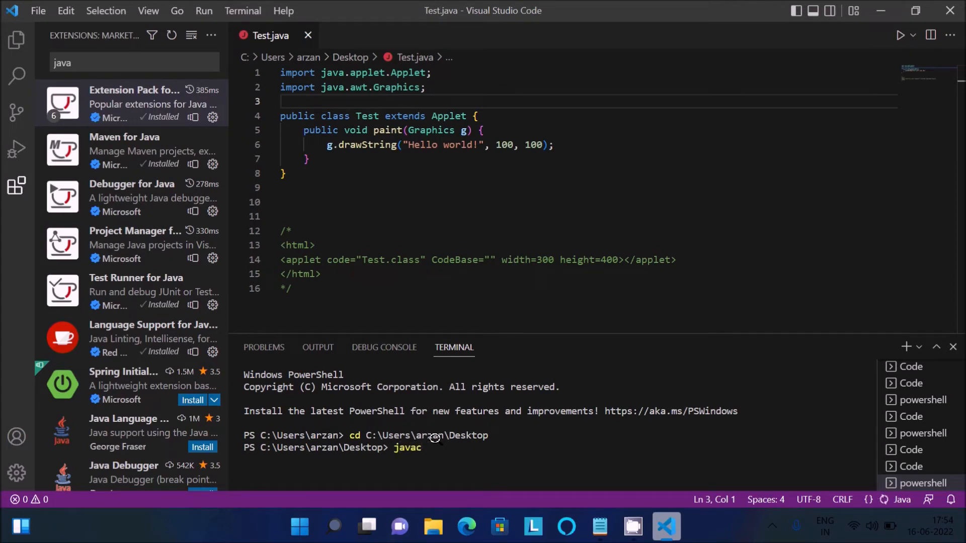
{"action": "type", "text": "Test.j"}
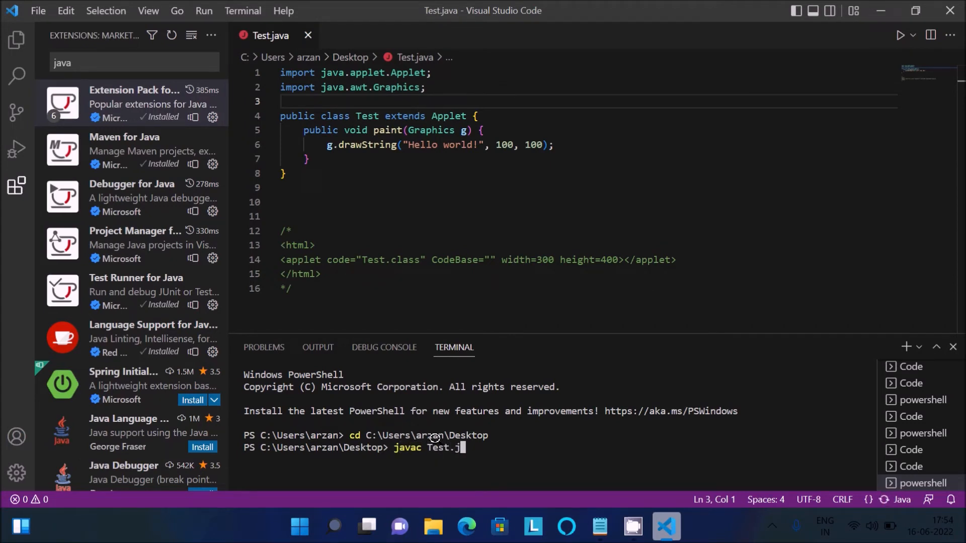
{"action": "key", "text": "Enter"}
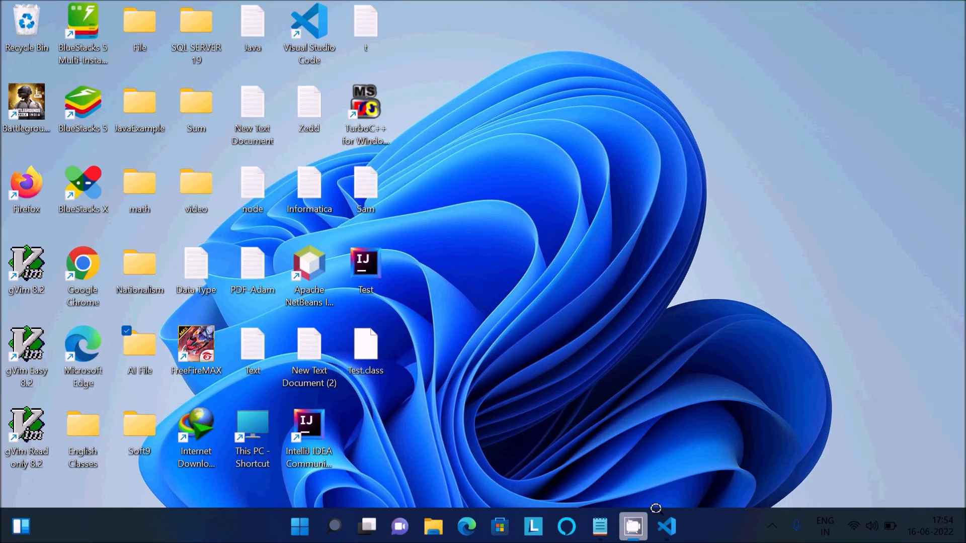
{"action": "mouse_move", "coordinate": [666, 522]}
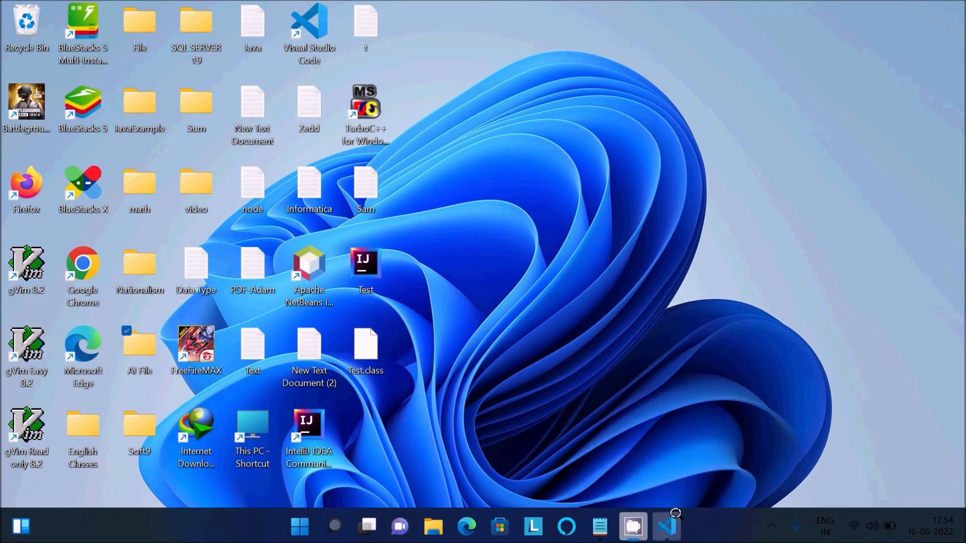
- Run appletviewer Test.java from the terminal, opening a viewer showing 'Hello world!'
{"action": "left_click", "coordinate": [665, 527]}
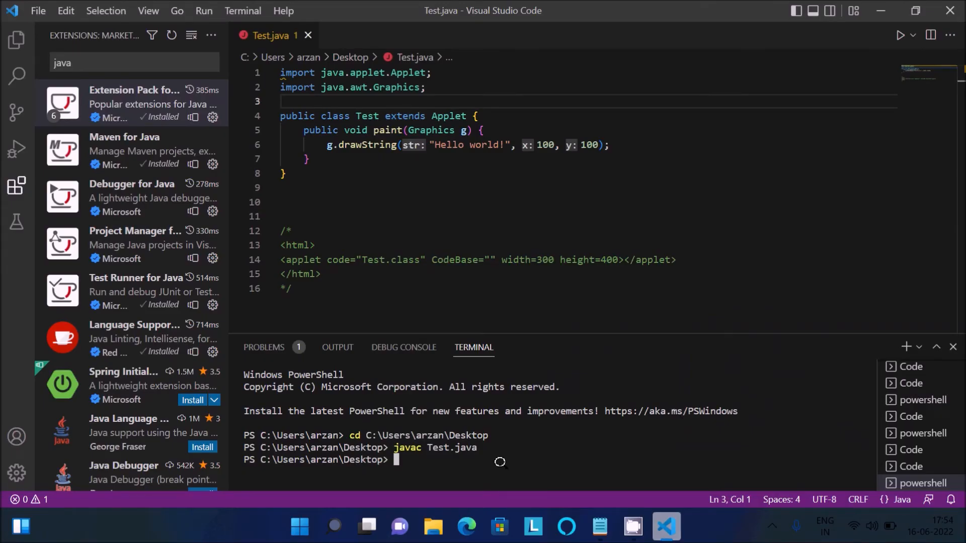
{"action": "type", "text": "a"}
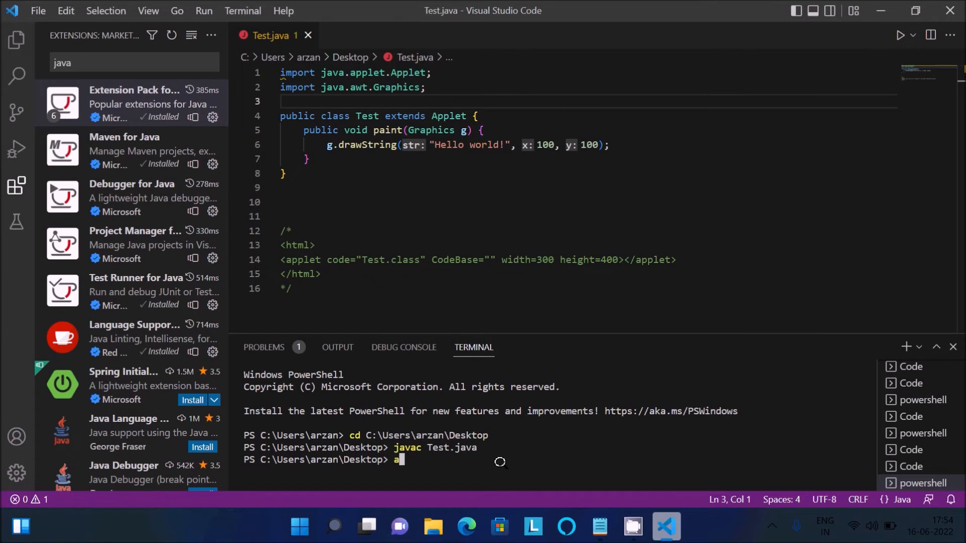
{"action": "type", "text": "ppletvi"}
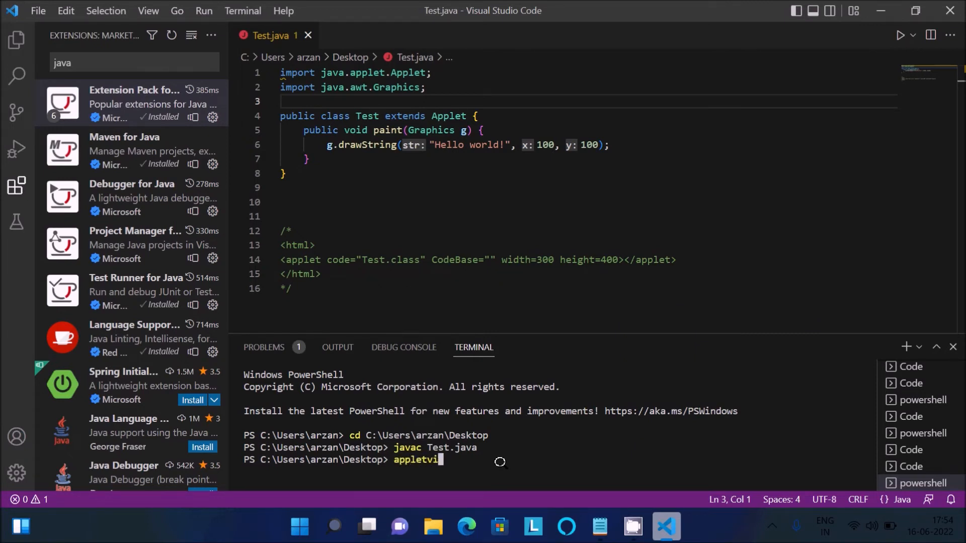
{"action": "type", "text": "ewer"}
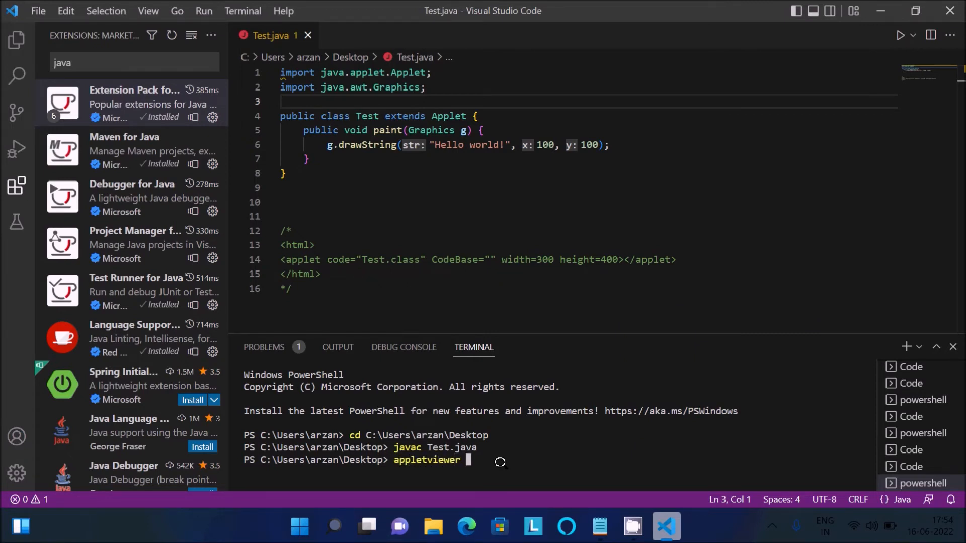
{"action": "type", "text": "Test"}
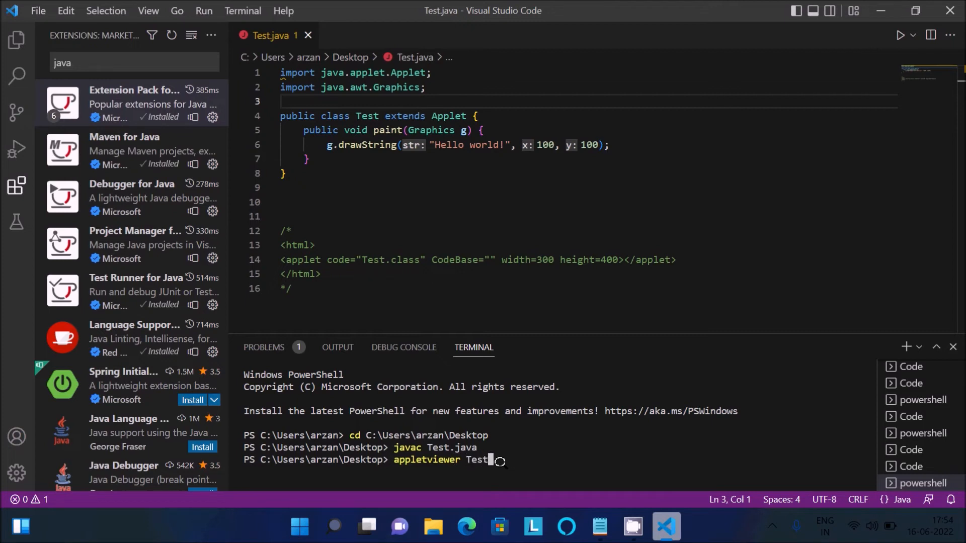
{"action": "type", "text": ".java"}
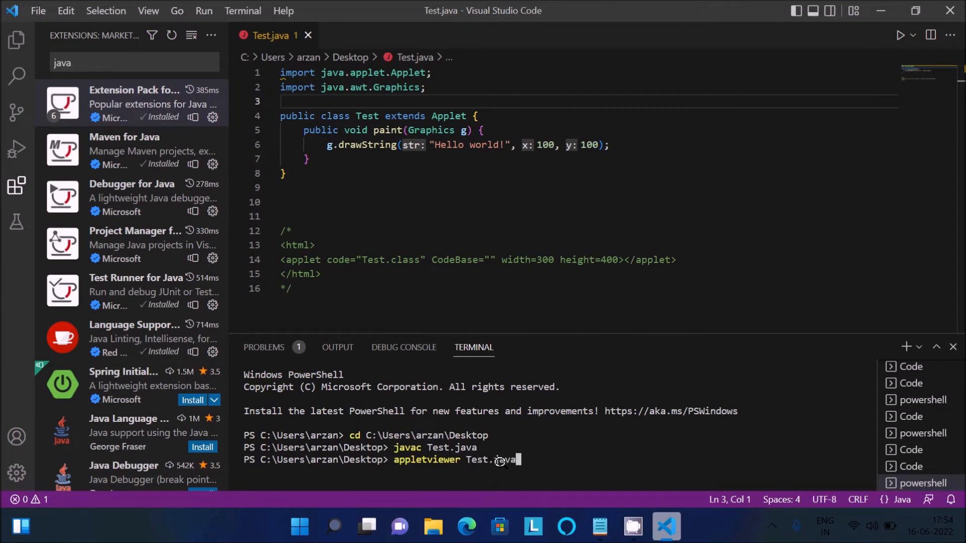
{"action": "key", "text": "Enter"}
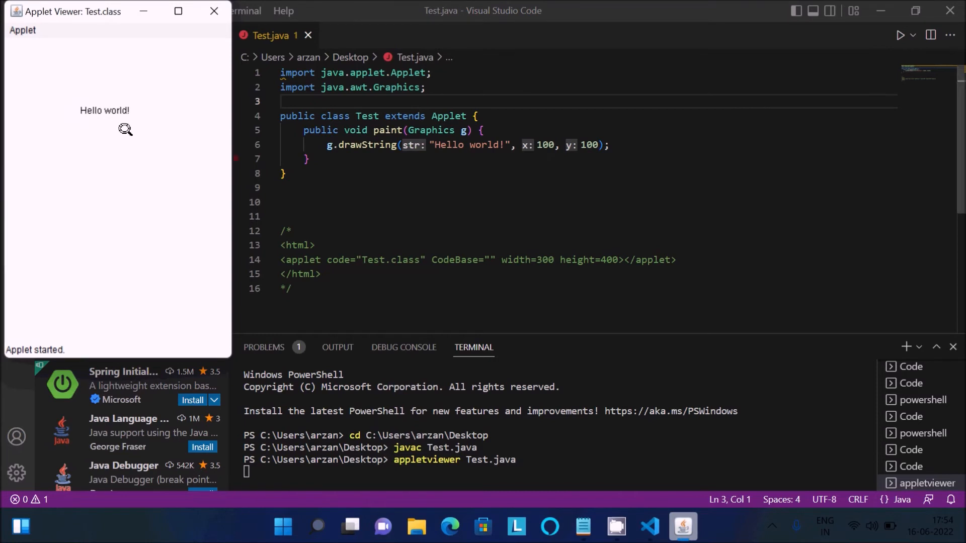
{"action": "mouse_move", "coordinate": [556, 144]}
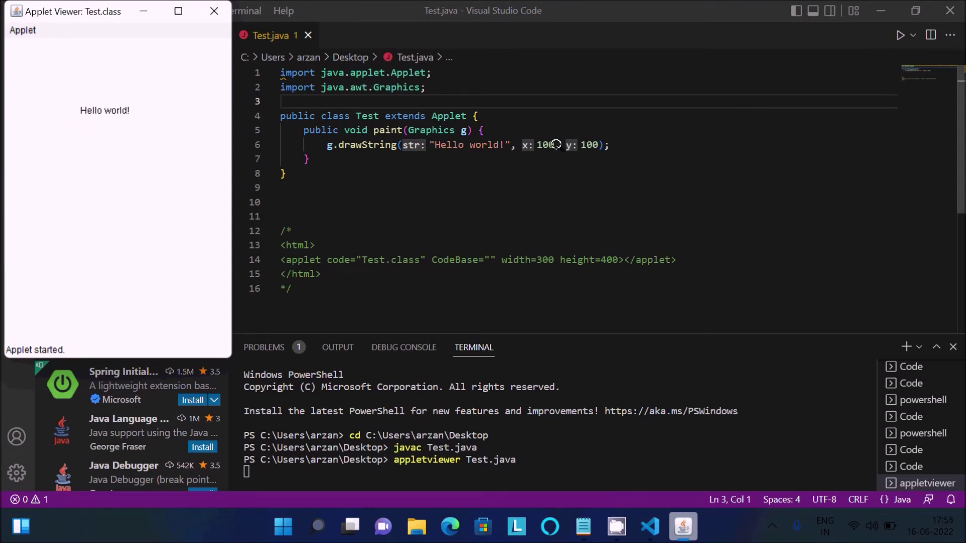
{"action": "mouse_move", "coordinate": [448, 145]}
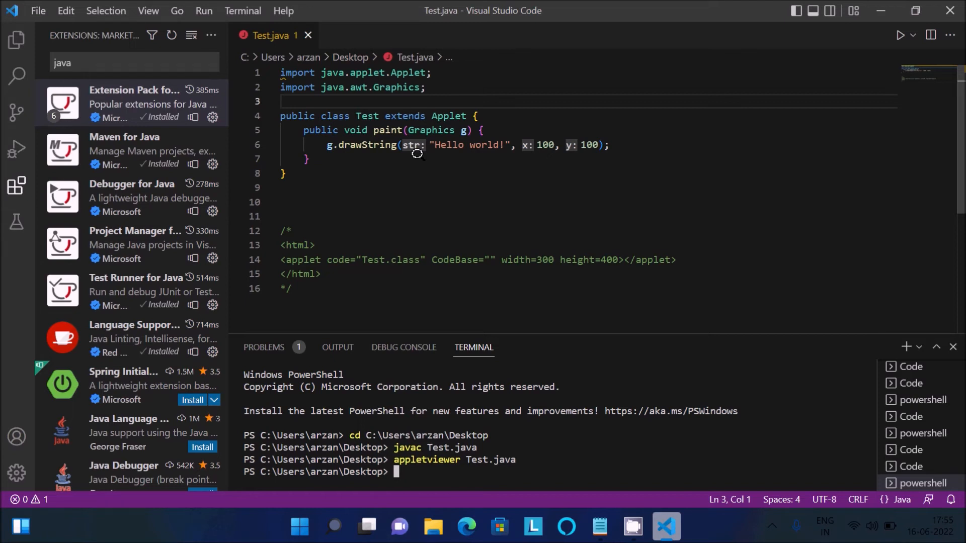
{"action": "mouse_move", "coordinate": [365, 159]}
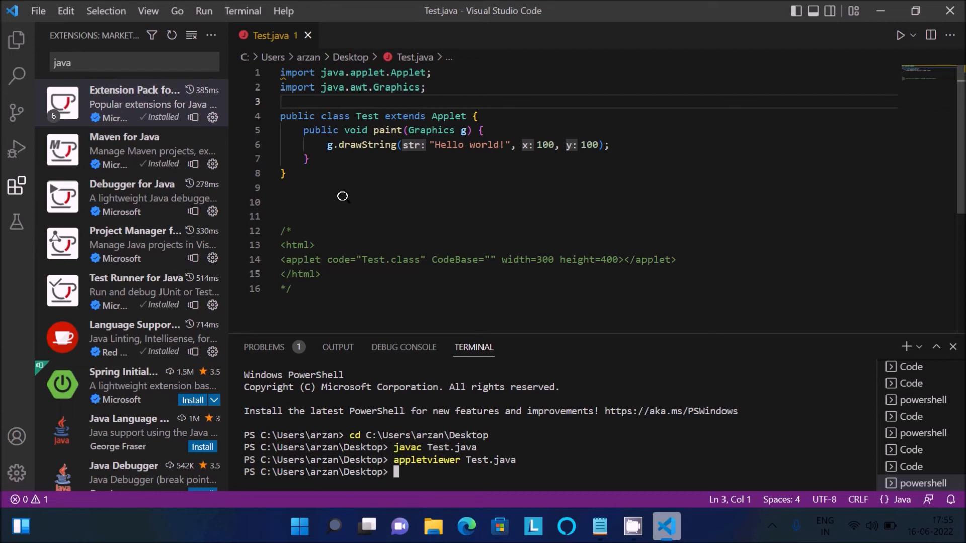
{"action": "mouse_move", "coordinate": [340, 130]}
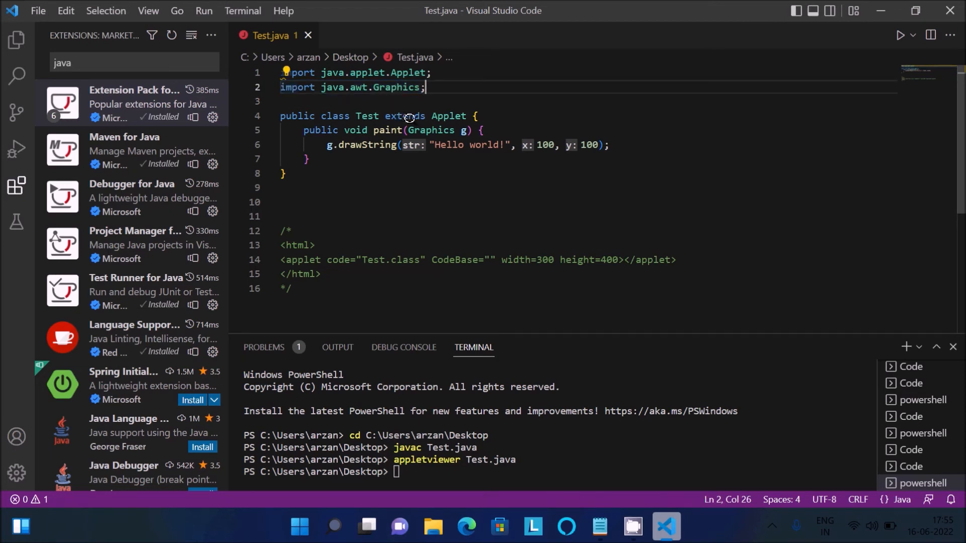
{"action": "mouse_move", "coordinate": [431, 105]}
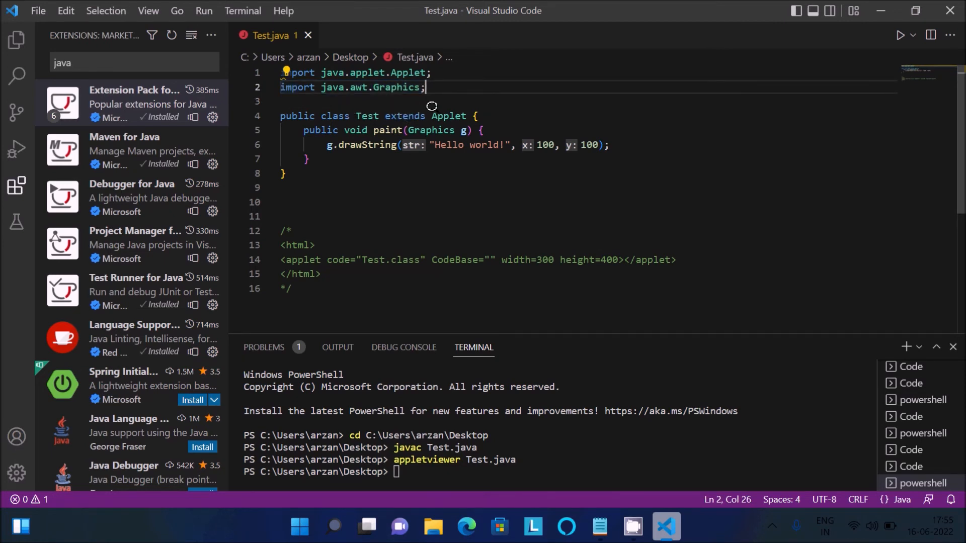
{"action": "mouse_move", "coordinate": [391, 106]}
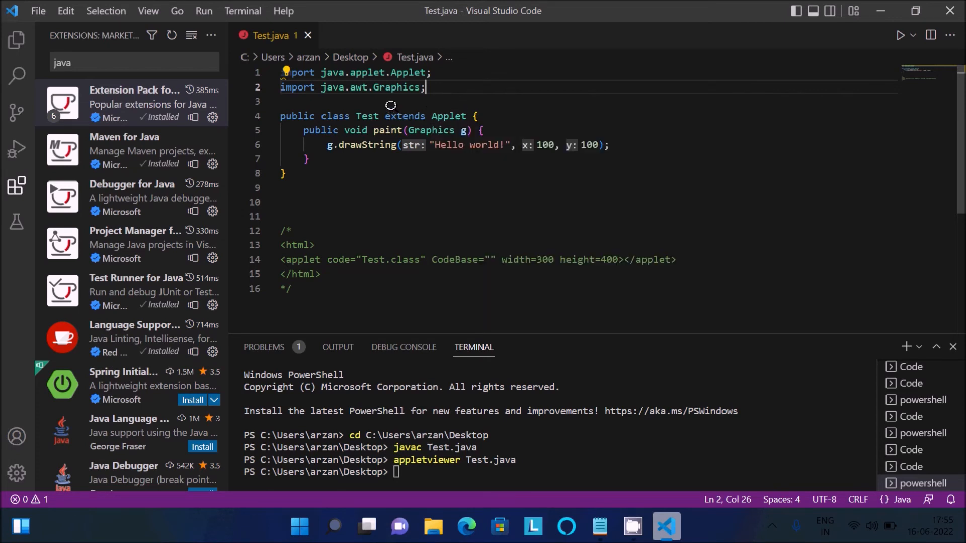
{"action": "mouse_move", "coordinate": [344, 126]}
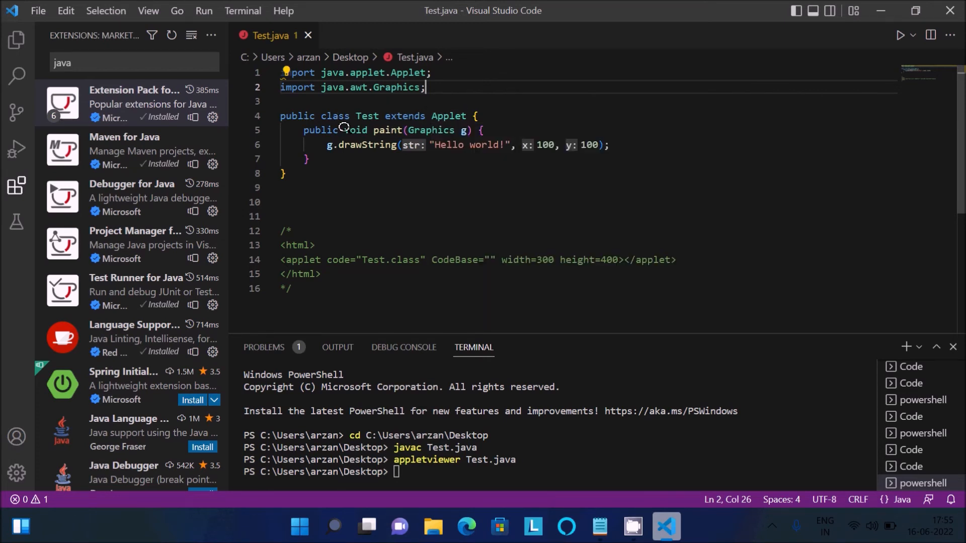
{"action": "mouse_move", "coordinate": [416, 129]}
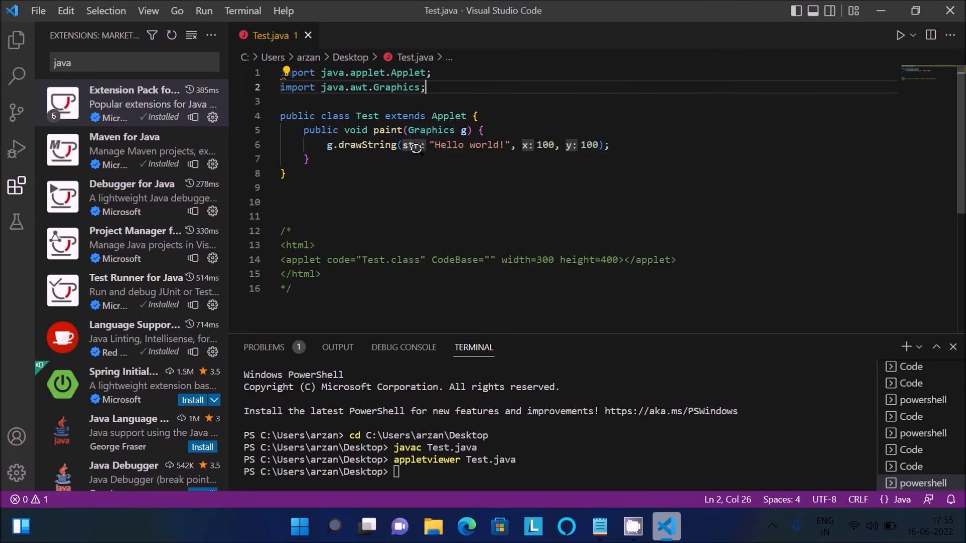
{"action": "mouse_move", "coordinate": [421, 148]}
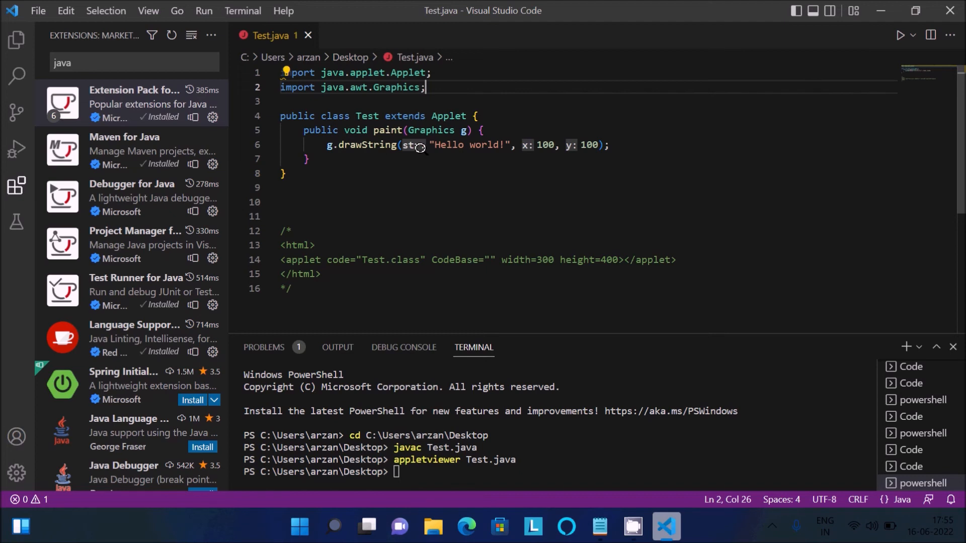
{"action": "mouse_move", "coordinate": [446, 145]}
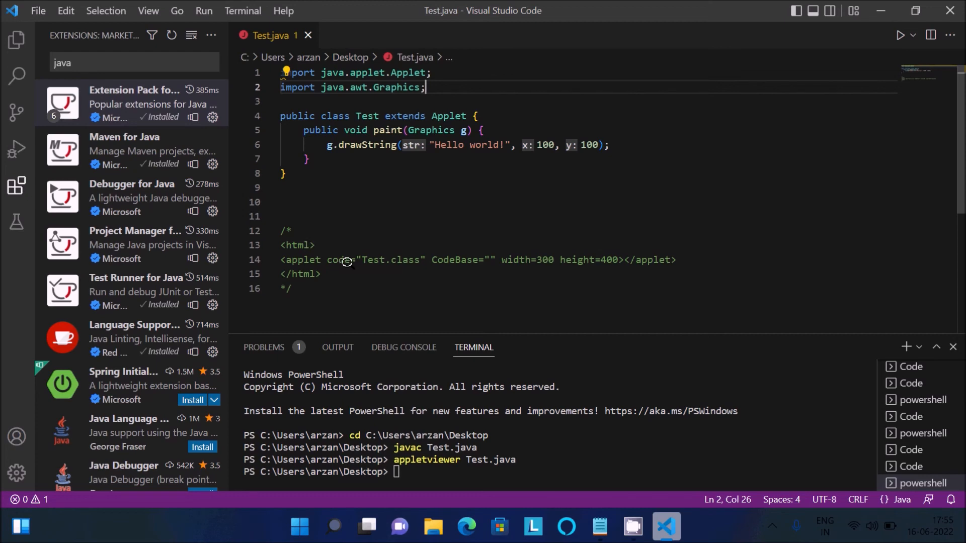
{"action": "mouse_move", "coordinate": [388, 260]}
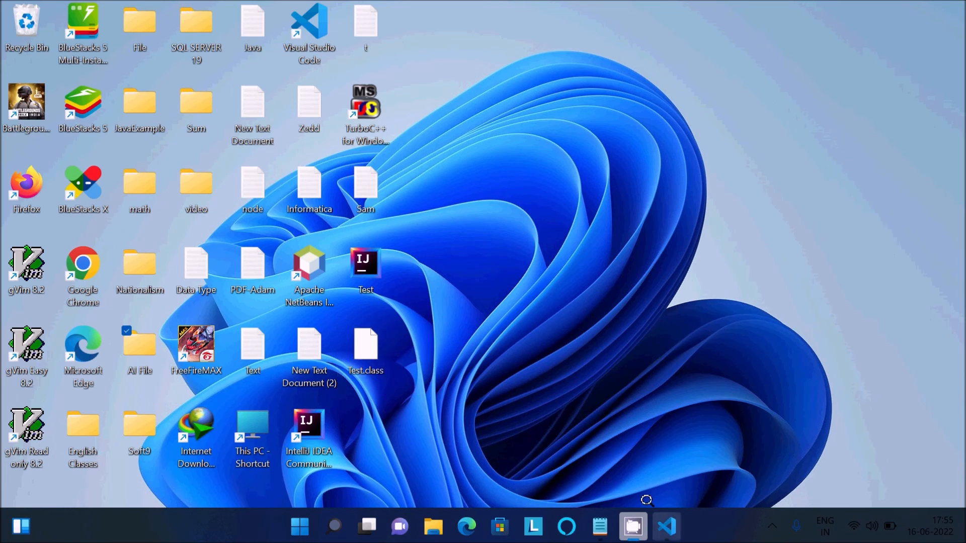
{"action": "left_click", "coordinate": [666, 525]}
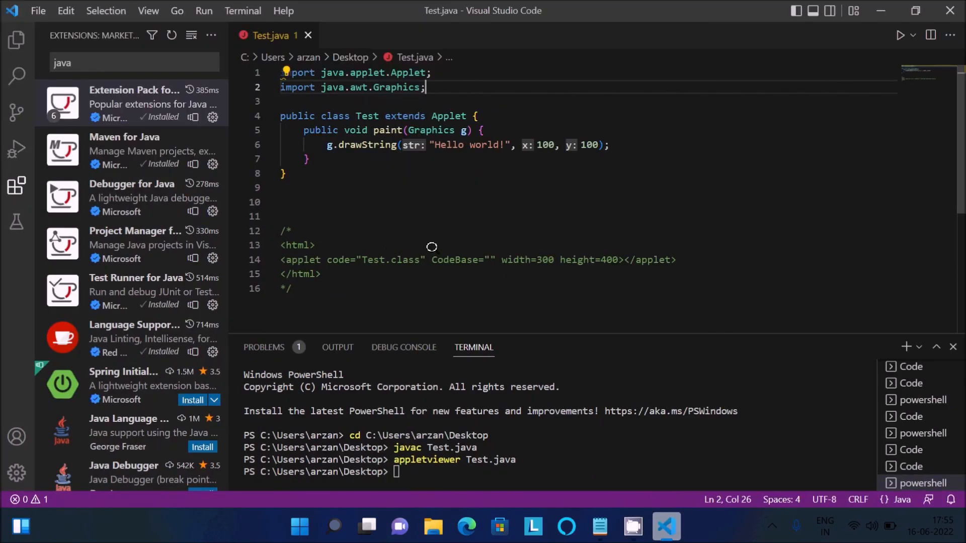
{"action": "mouse_move", "coordinate": [602, 257]}
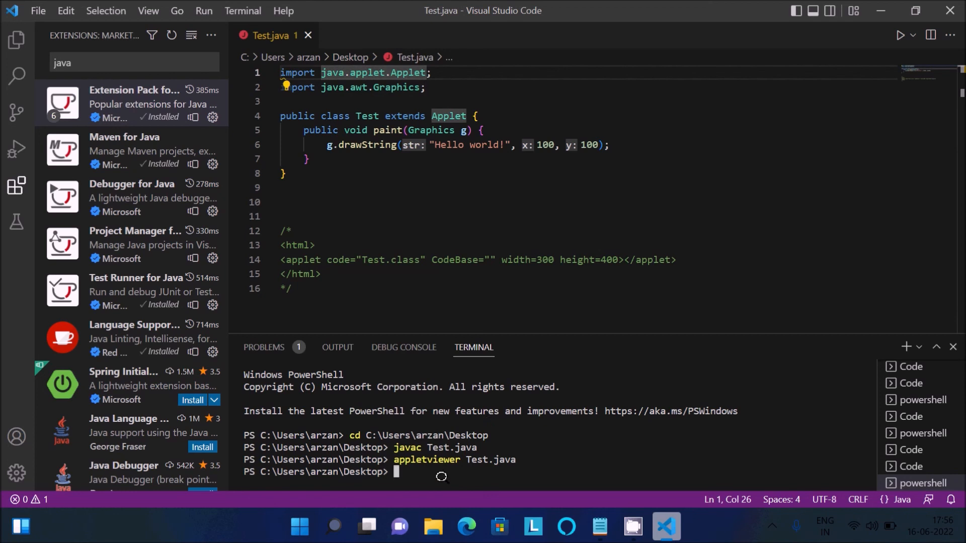
- Rerun appletviewer Test.java to see 'Hello world!' and close the applet window
{"action": "key", "text": "Enter"}
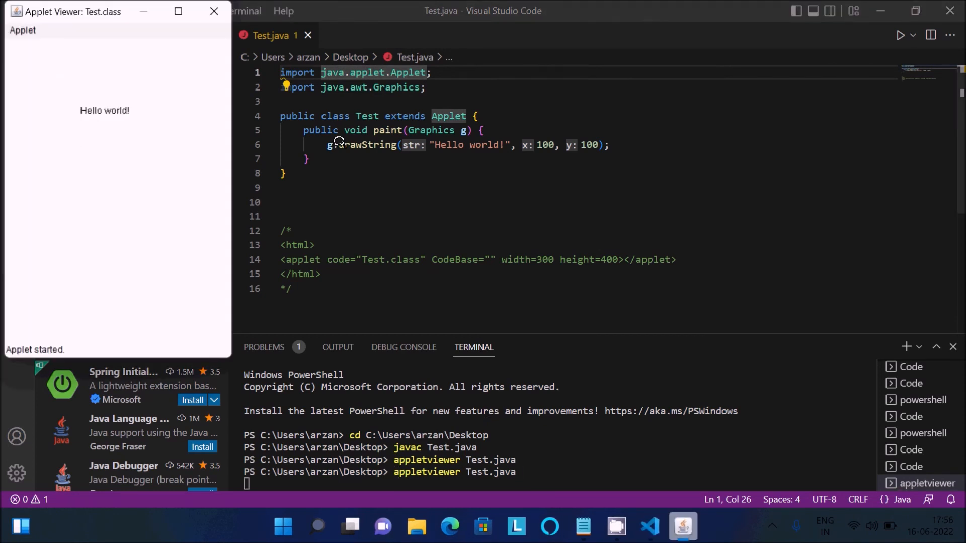
{"action": "left_click", "coordinate": [213, 10]}
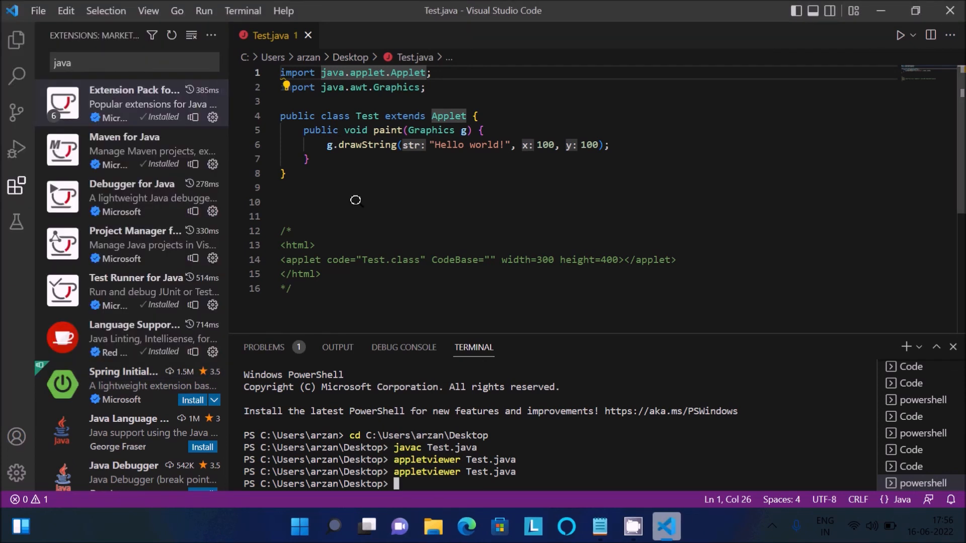
{"action": "mouse_move", "coordinate": [381, 199]}
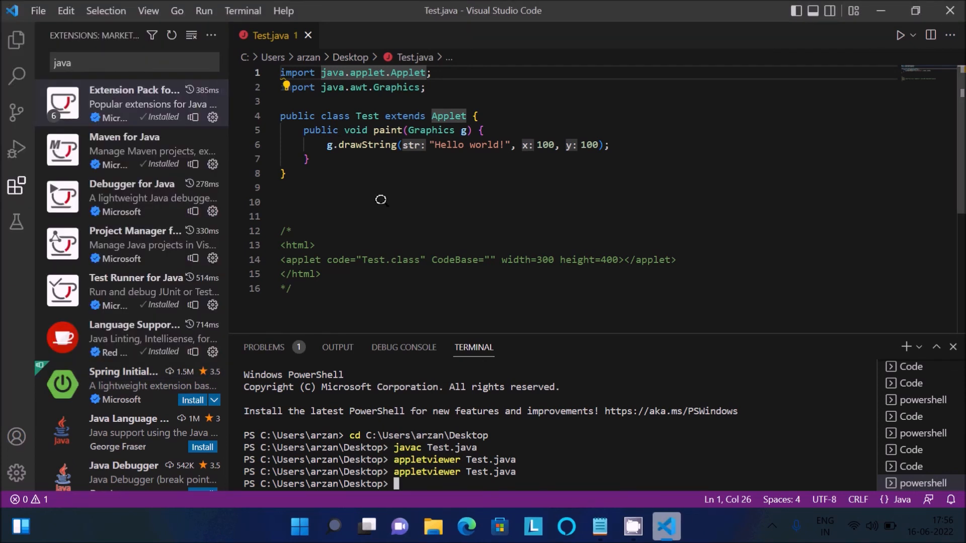
{"action": "mouse_move", "coordinate": [467, 213]}
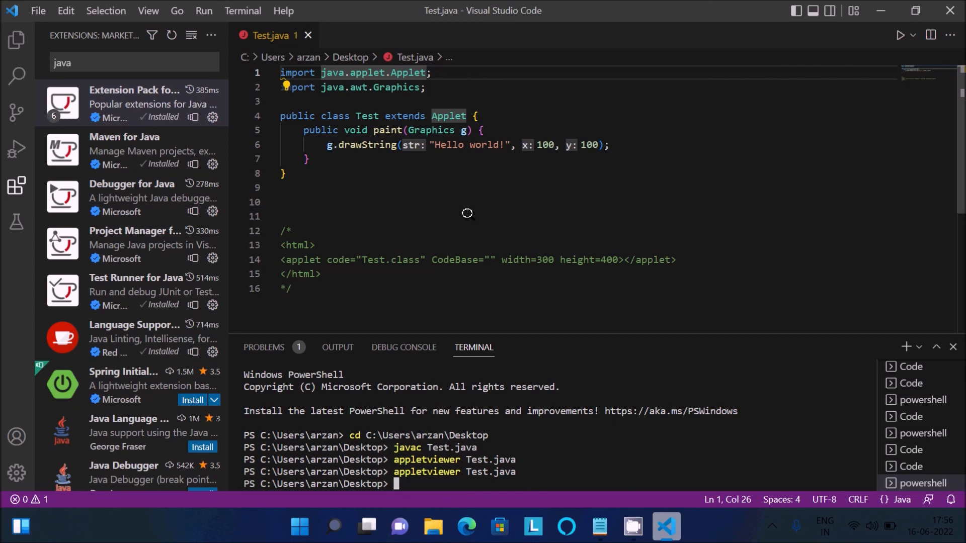
{"action": "mouse_move", "coordinate": [473, 195]}
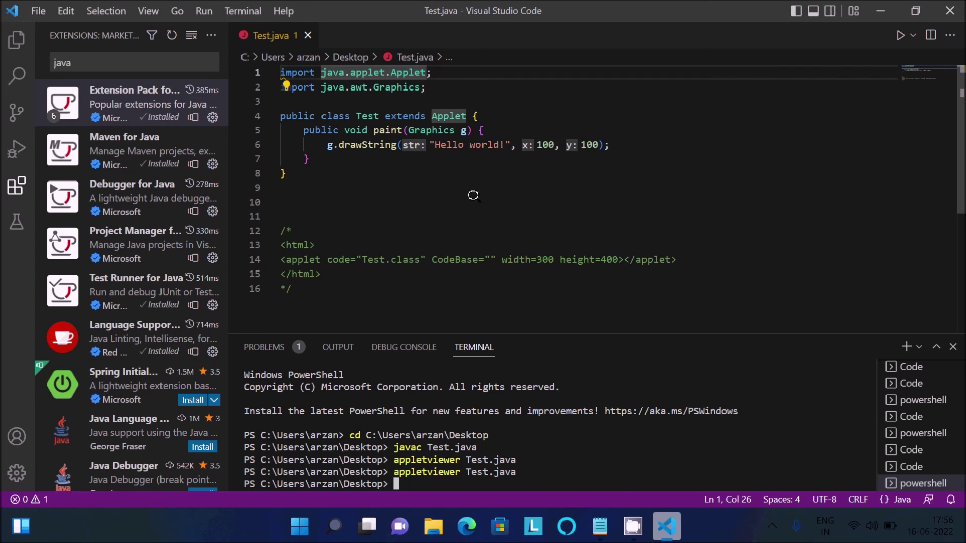